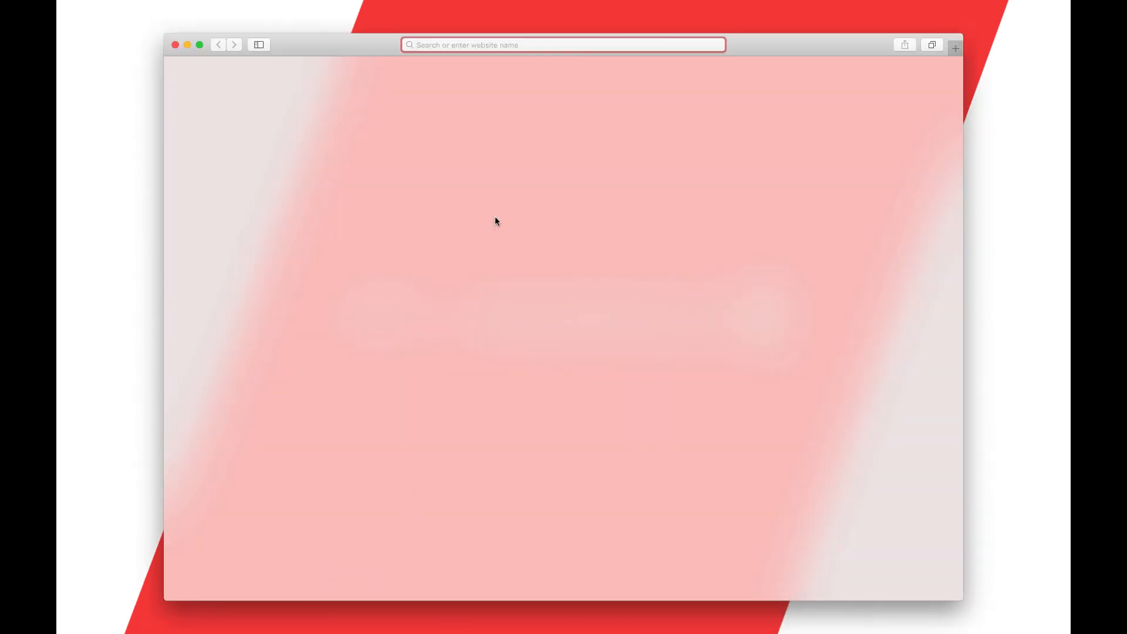
- Download the Python 3.7.2 macOS installer from python.org and view it in Safari's downloads list
{"action": "type", "text": "python.org"}
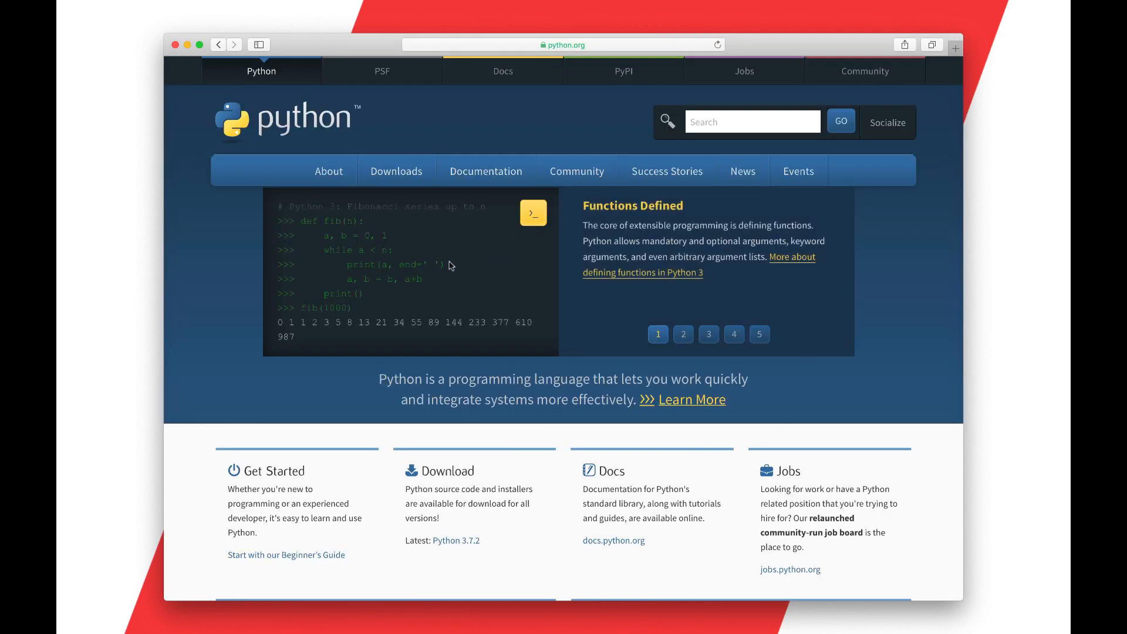
{"action": "left_click", "coordinate": [396, 171]}
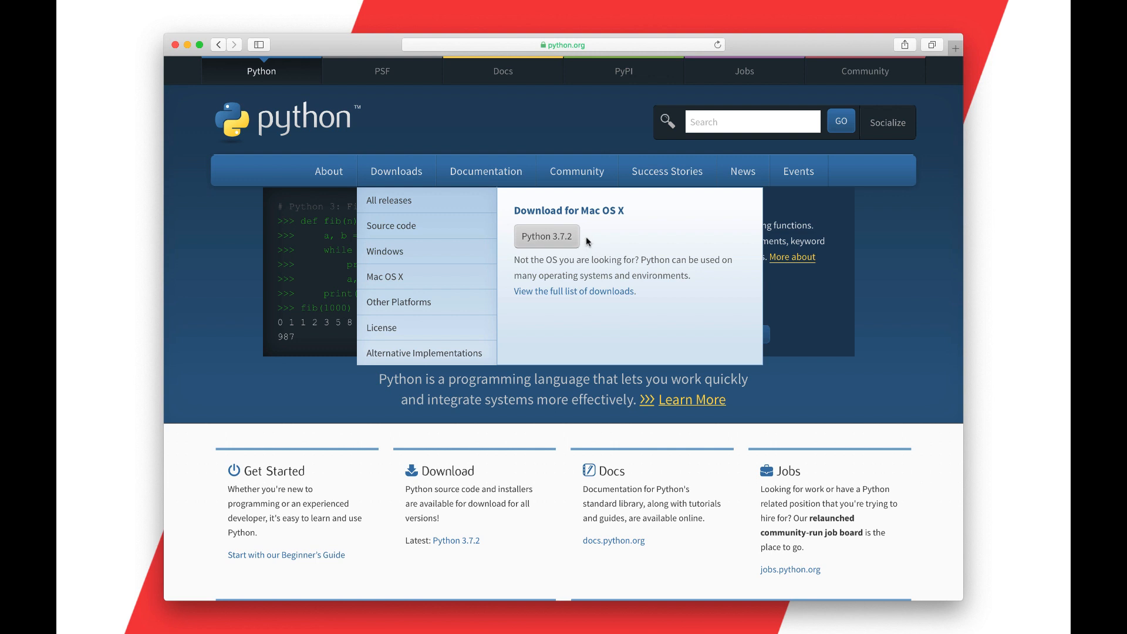
{"action": "mouse_move", "coordinate": [612, 247]}
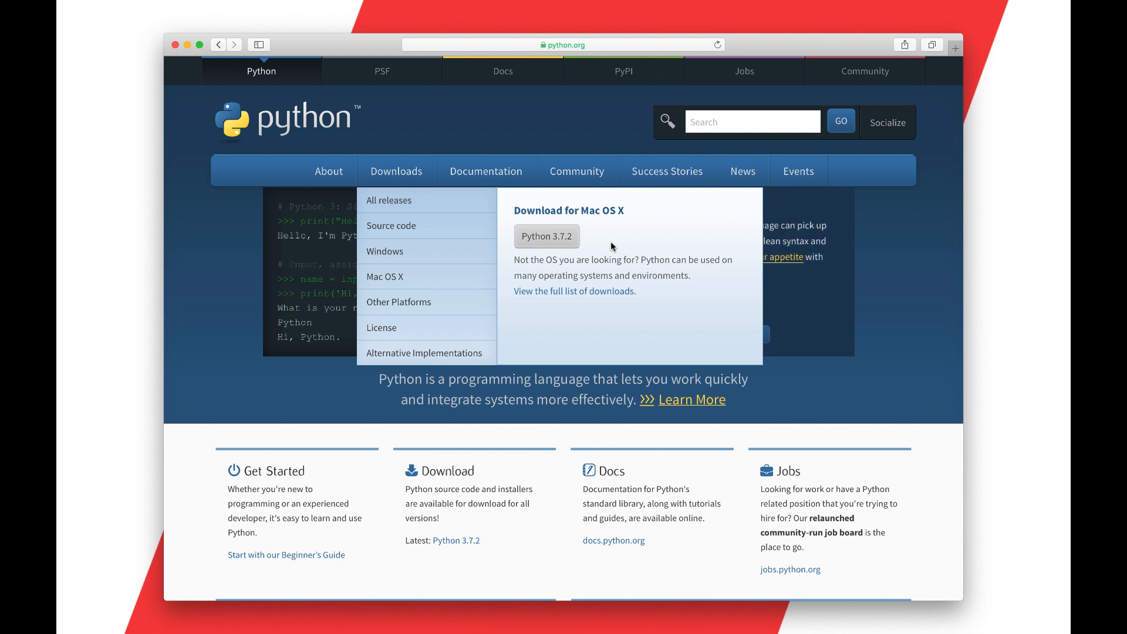
{"action": "left_click", "coordinate": [545, 236]}
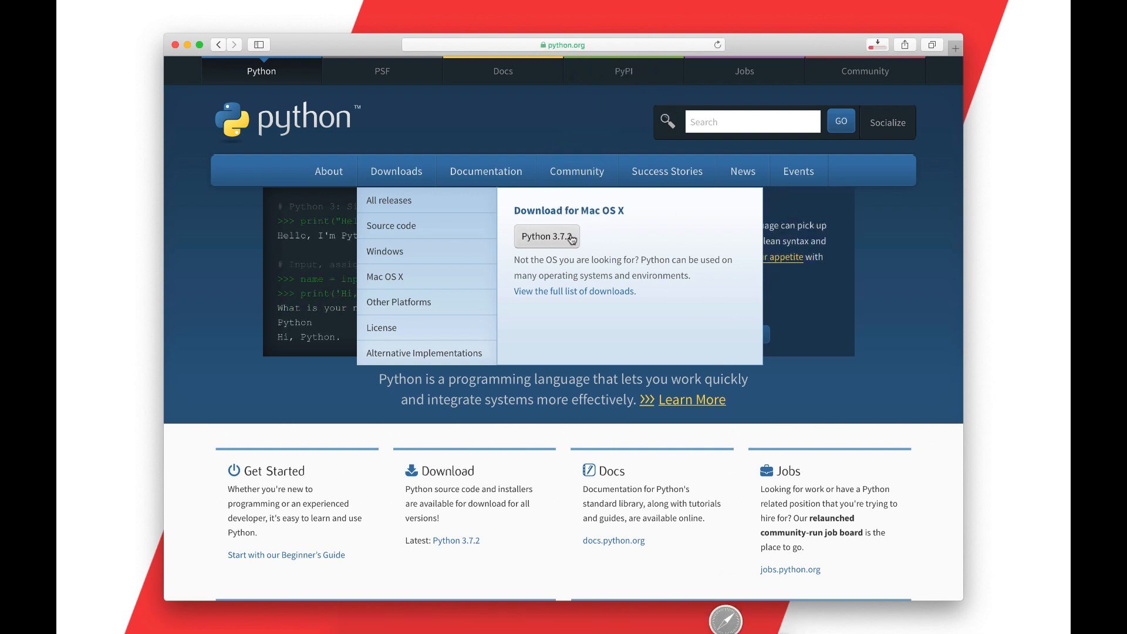
{"action": "left_click", "coordinate": [546, 236]}
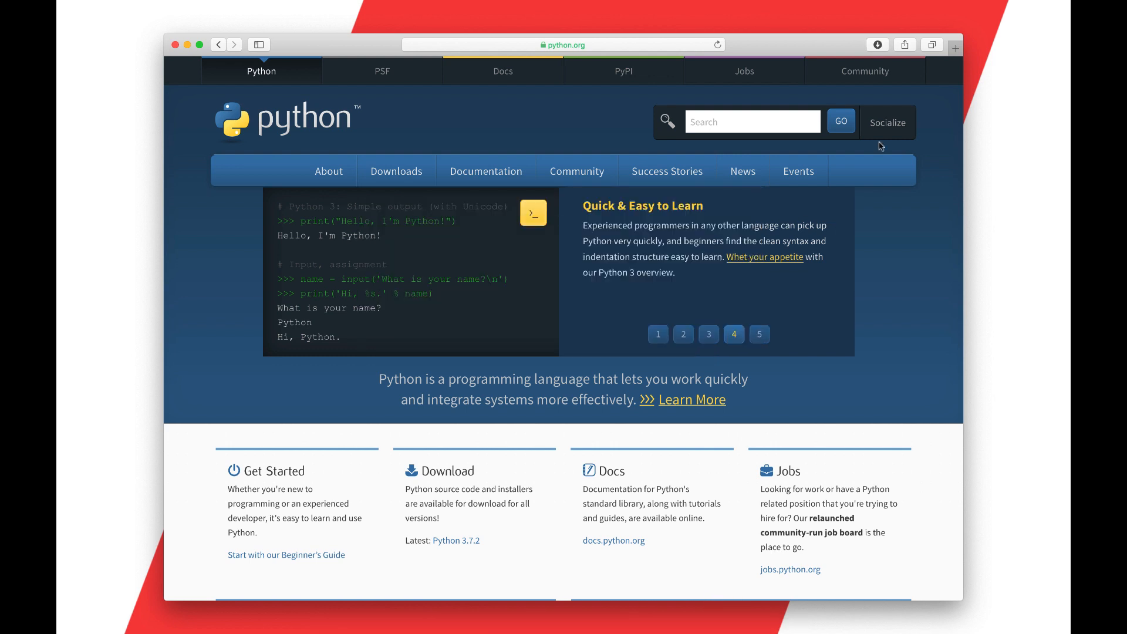
{"action": "left_click", "coordinate": [878, 45]}
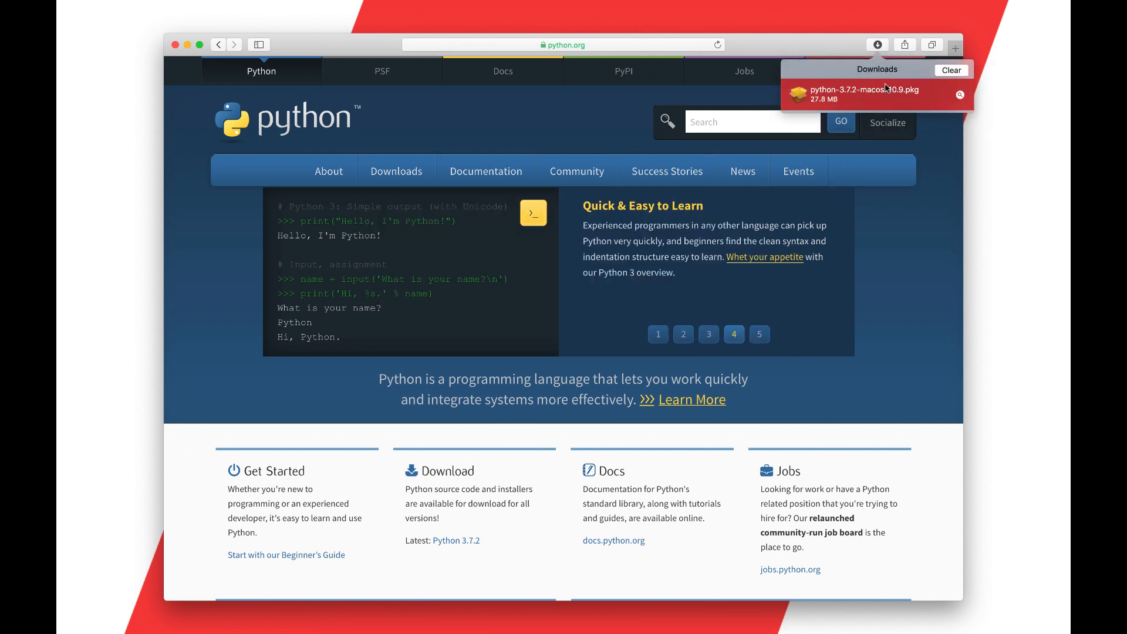
- Open the downloaded package, accept the license, and review the GUI Applications component under Customize
{"action": "double_click", "coordinate": [858, 94]}
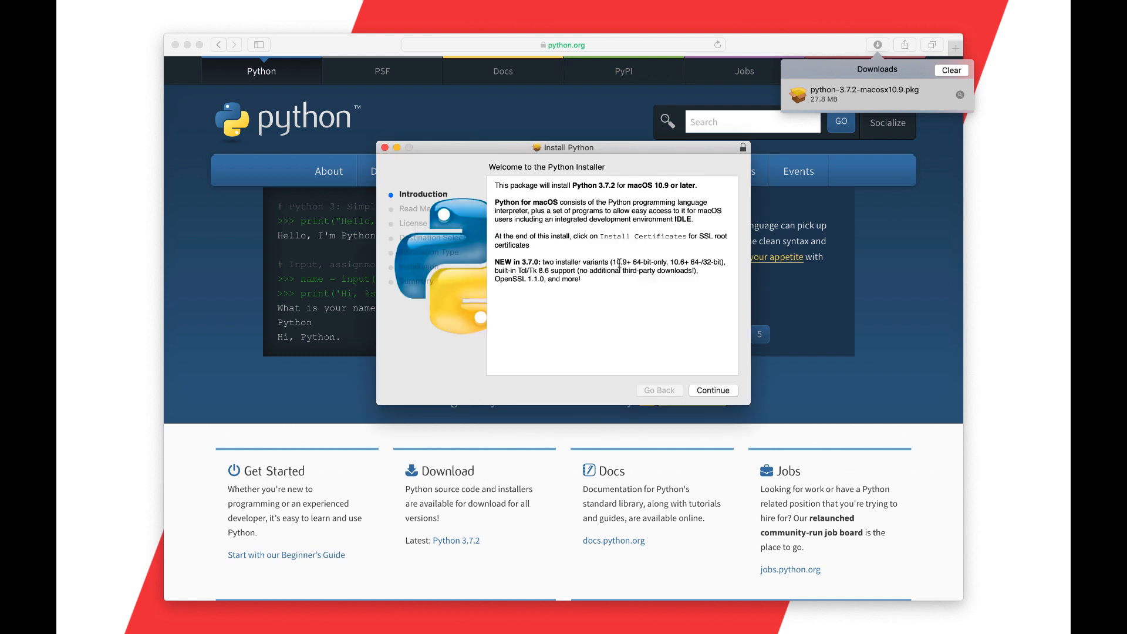
{"action": "mouse_move", "coordinate": [730, 405]}
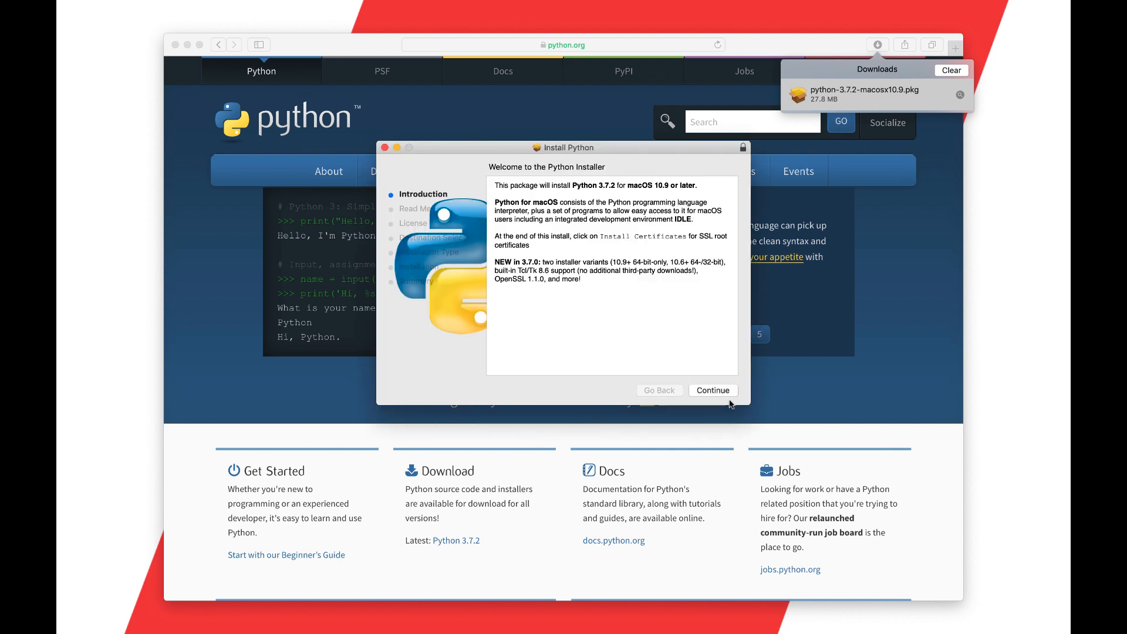
{"action": "left_click", "coordinate": [711, 391]}
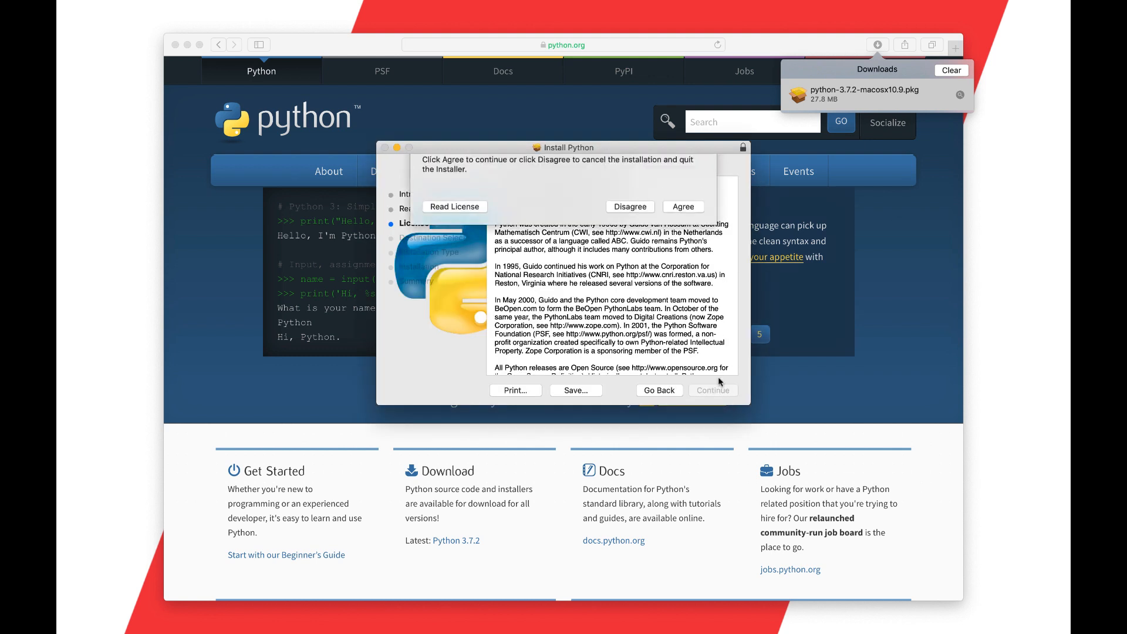
{"action": "left_click", "coordinate": [683, 206]}
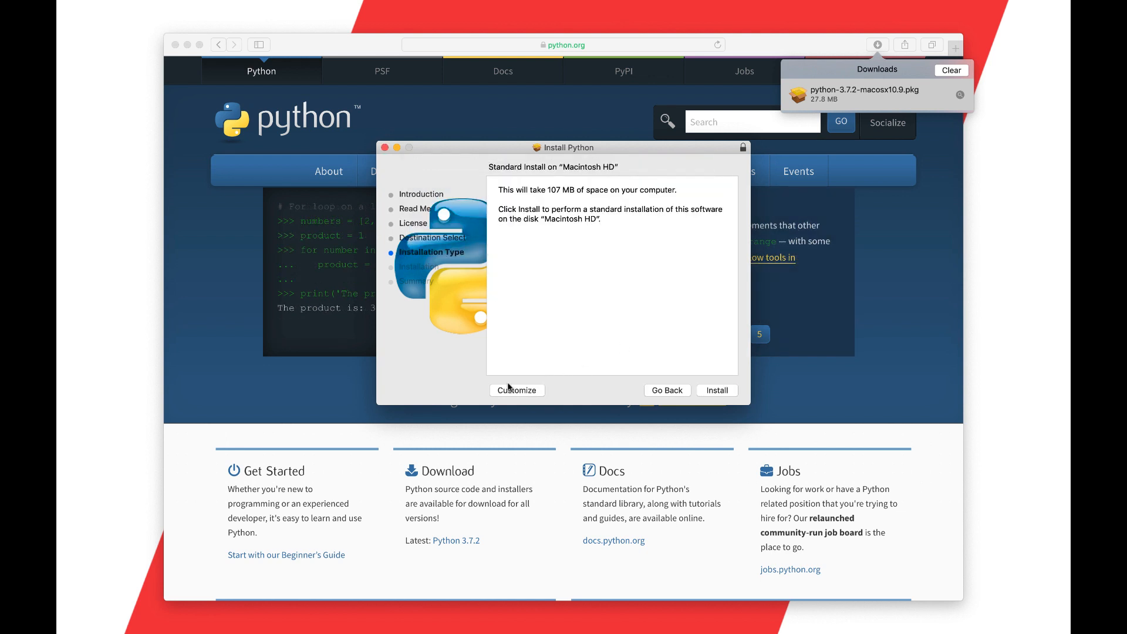
{"action": "left_click", "coordinate": [516, 390]}
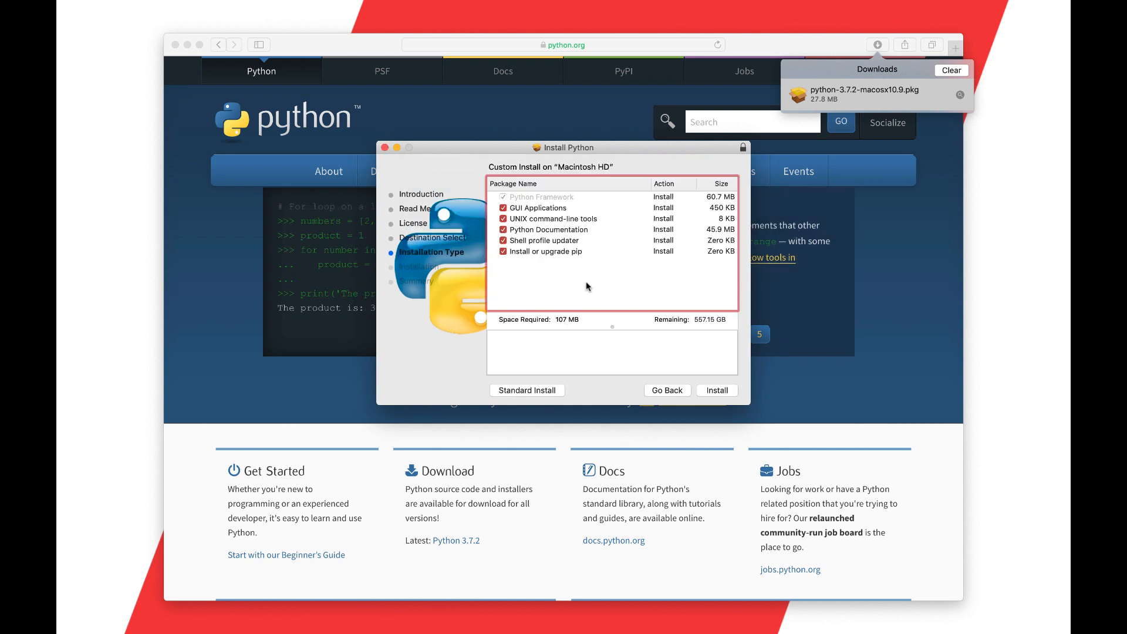
{"action": "left_click", "coordinate": [546, 208]}
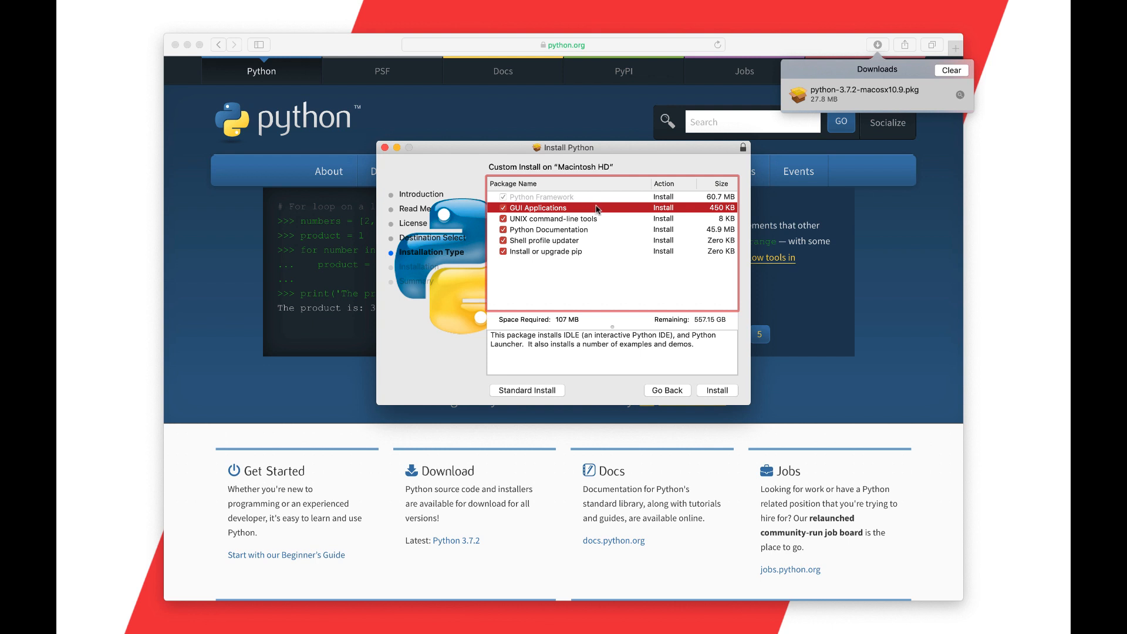
{"action": "mouse_move", "coordinate": [602, 288]}
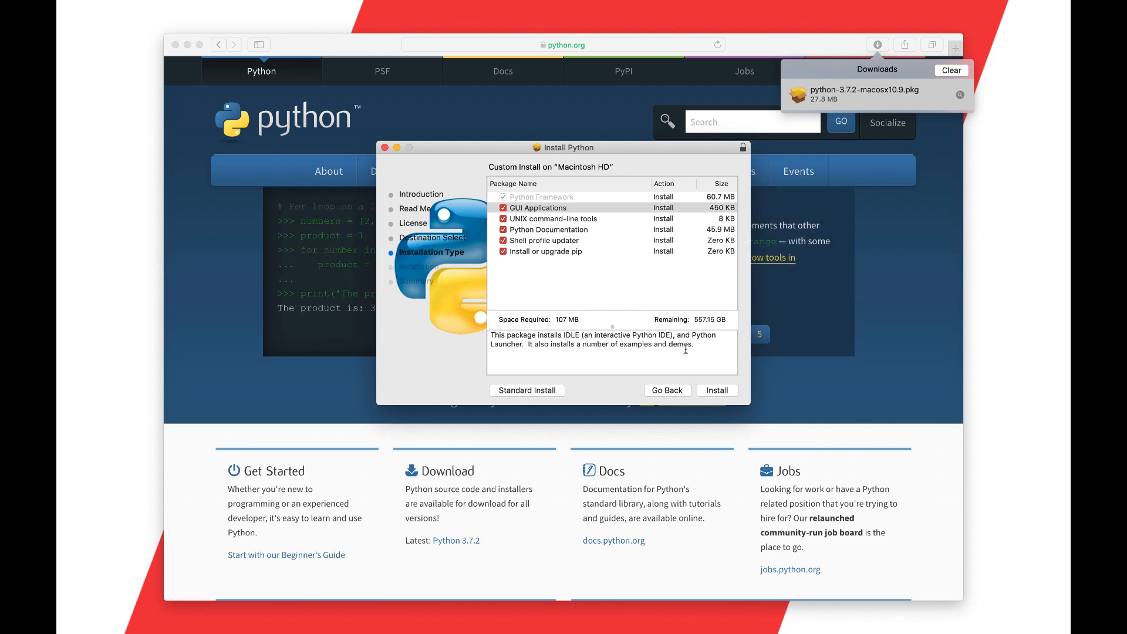
{"action": "mouse_move", "coordinate": [704, 353]}
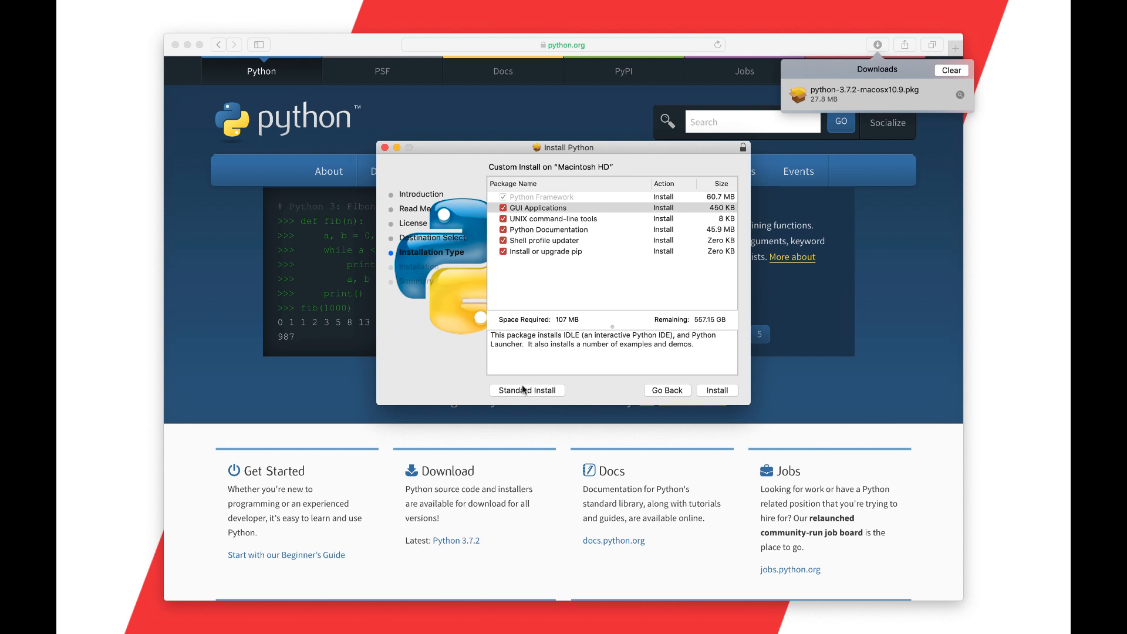
- Start the Standard Install of Python 3.7.2 and authorize it with a password
{"action": "left_click", "coordinate": [717, 390]}
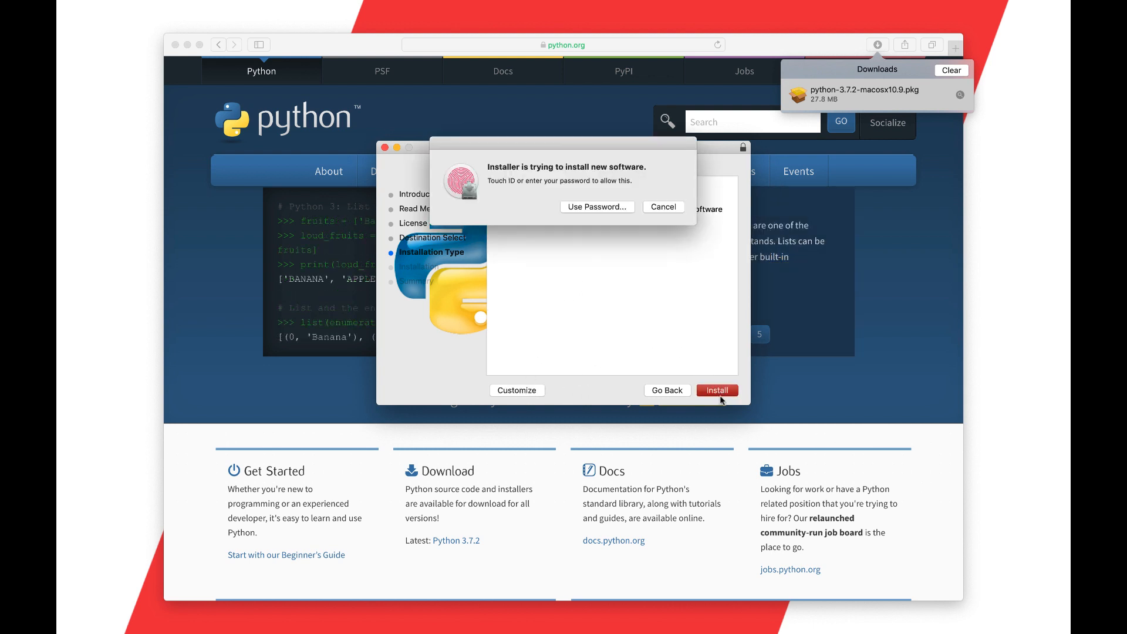
{"action": "left_click", "coordinate": [717, 390]}
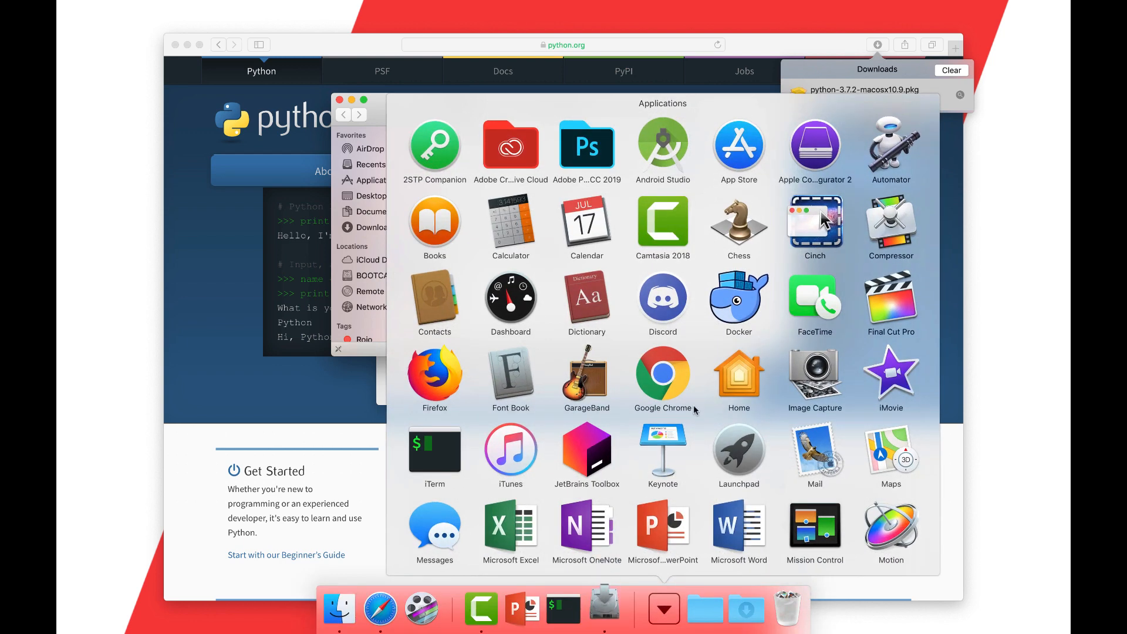
- Show the Python 3.7 folder in Finder, quit Safari from the Dock, and select IDLE
{"action": "scroll", "scroll_direction": "down", "scroll_amount": 3}
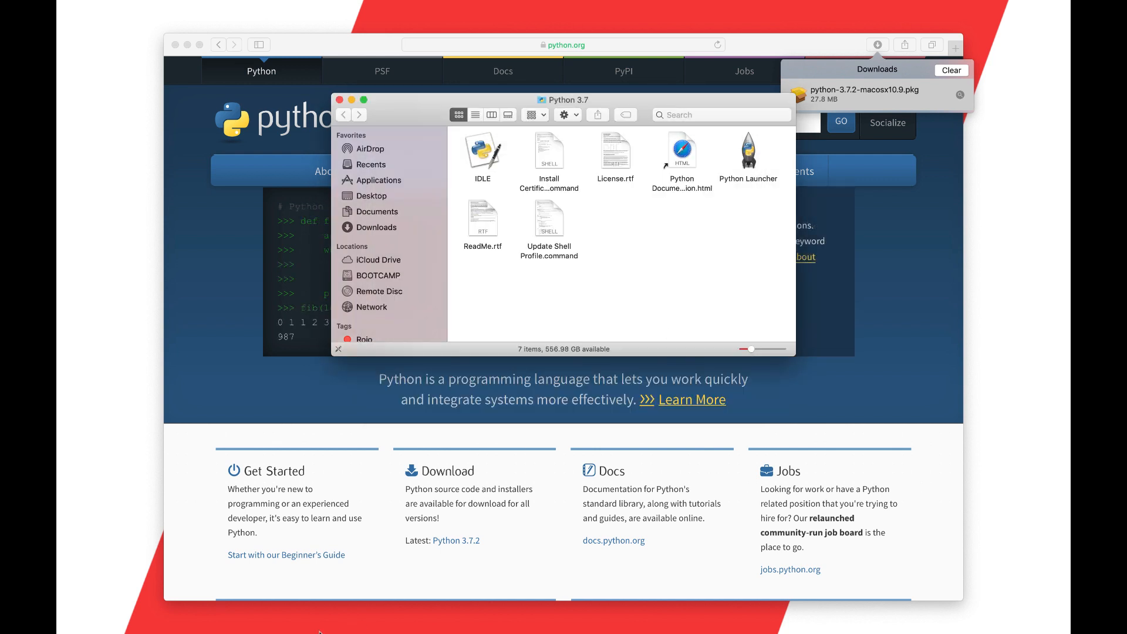
{"action": "right_click", "coordinate": [401, 609]}
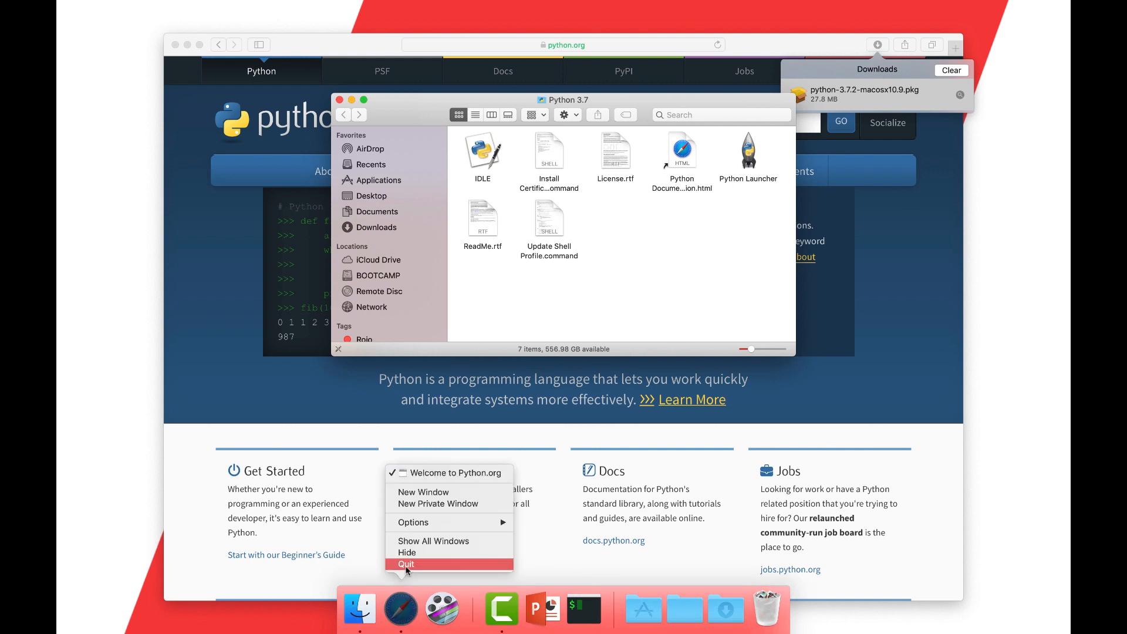
{"action": "left_click", "coordinate": [406, 564]}
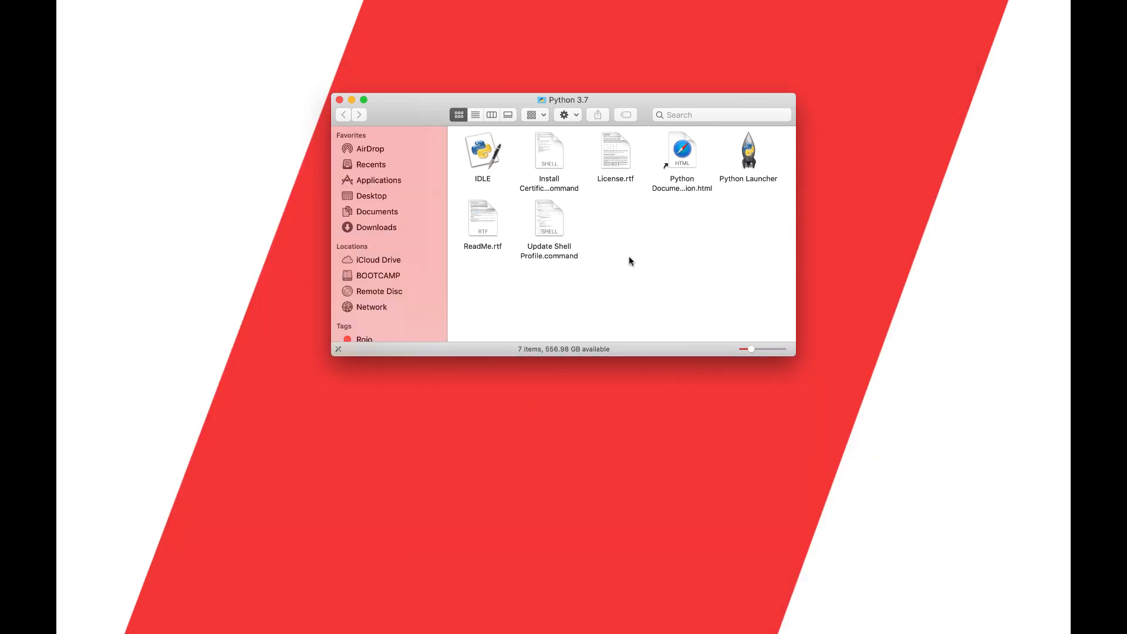
{"action": "mouse_move", "coordinate": [573, 98]}
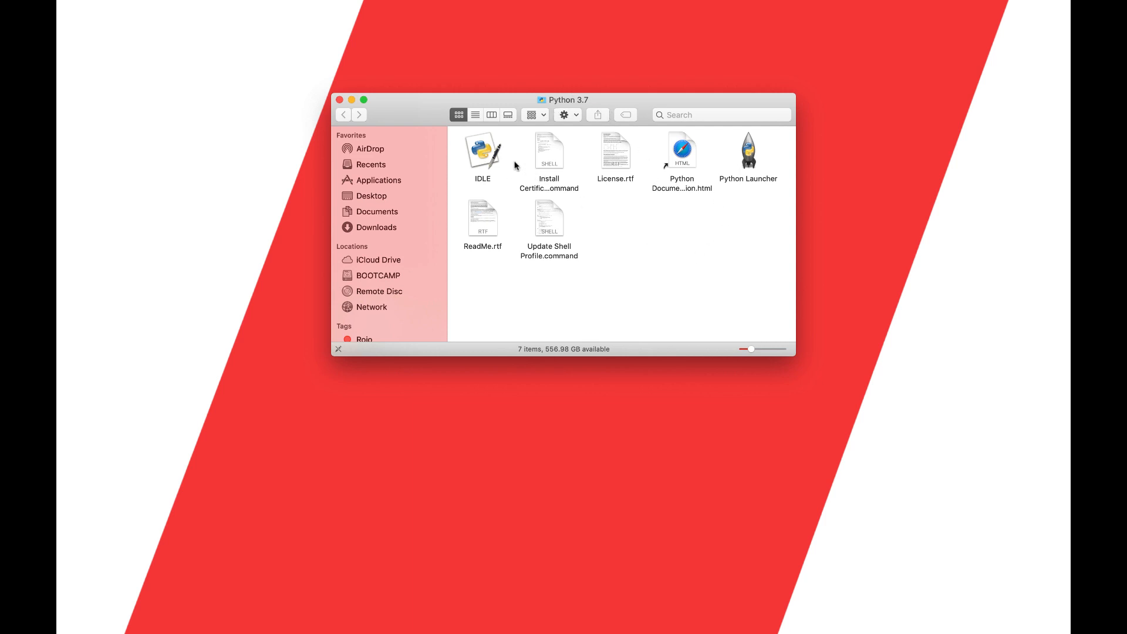
{"action": "left_click", "coordinate": [483, 151]}
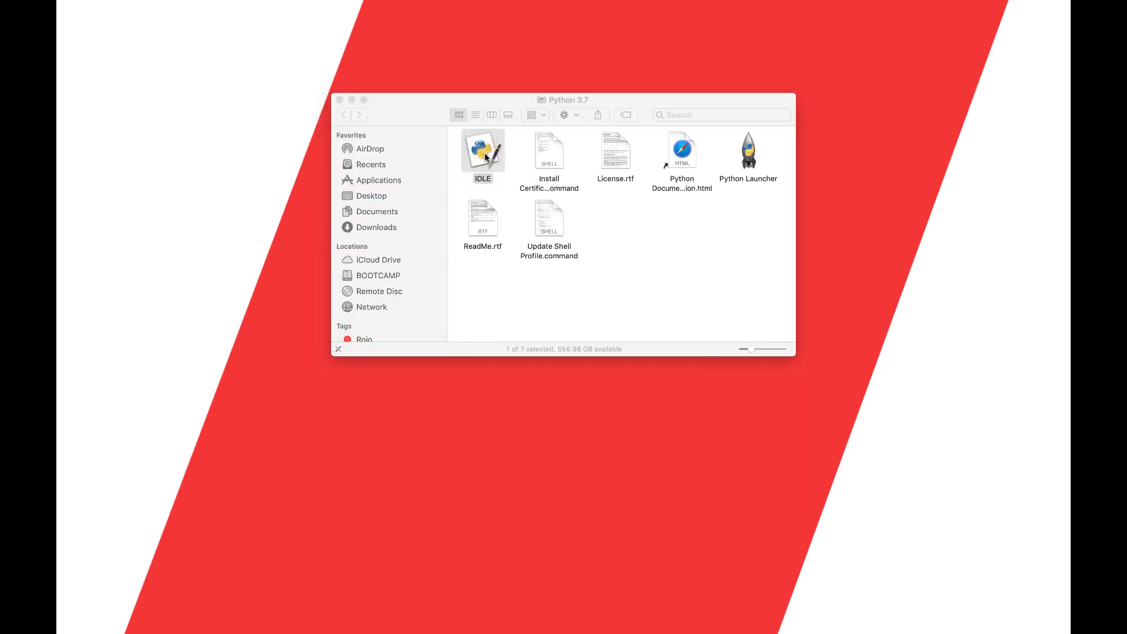
- Launch IDLE and drag the Python 3.7.2 Shell window toward the screen centre
{"action": "double_click", "coordinate": [482, 148]}
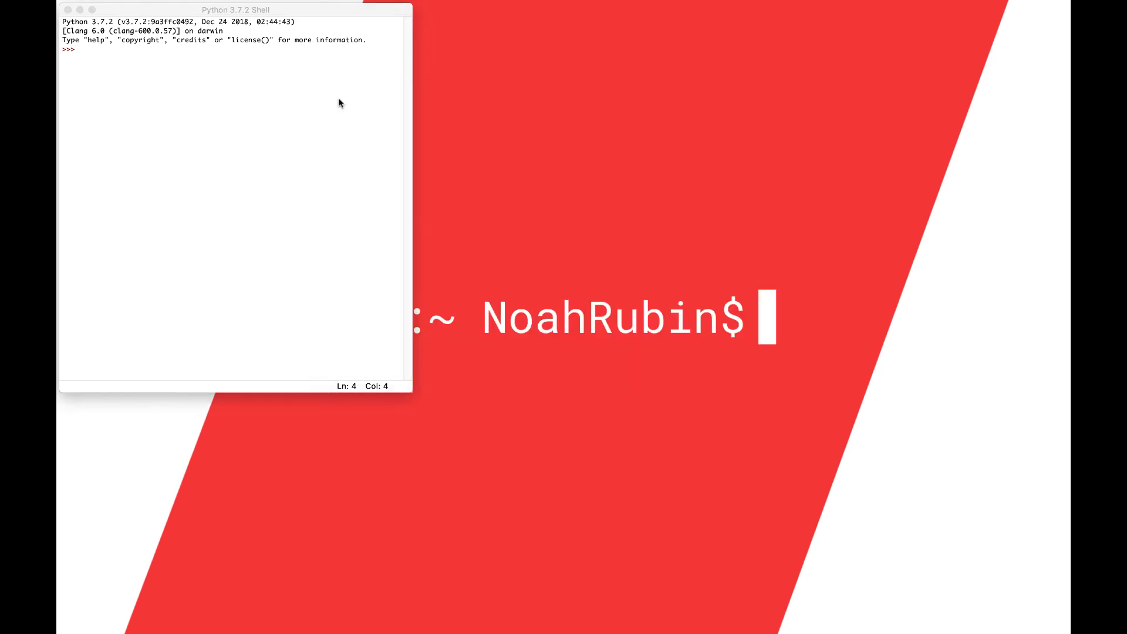
{"action": "left_click_drag", "start_coordinate": [236, 10], "coordinate": [393, 175]}
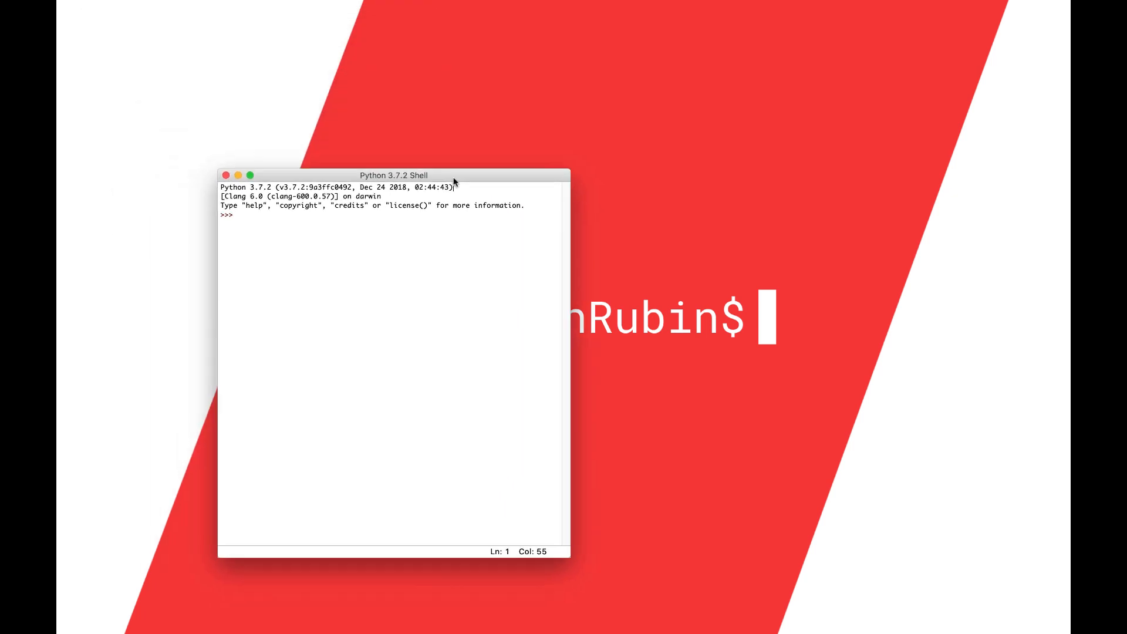
{"action": "left_click_drag", "start_coordinate": [394, 175], "coordinate": [420, 168]}
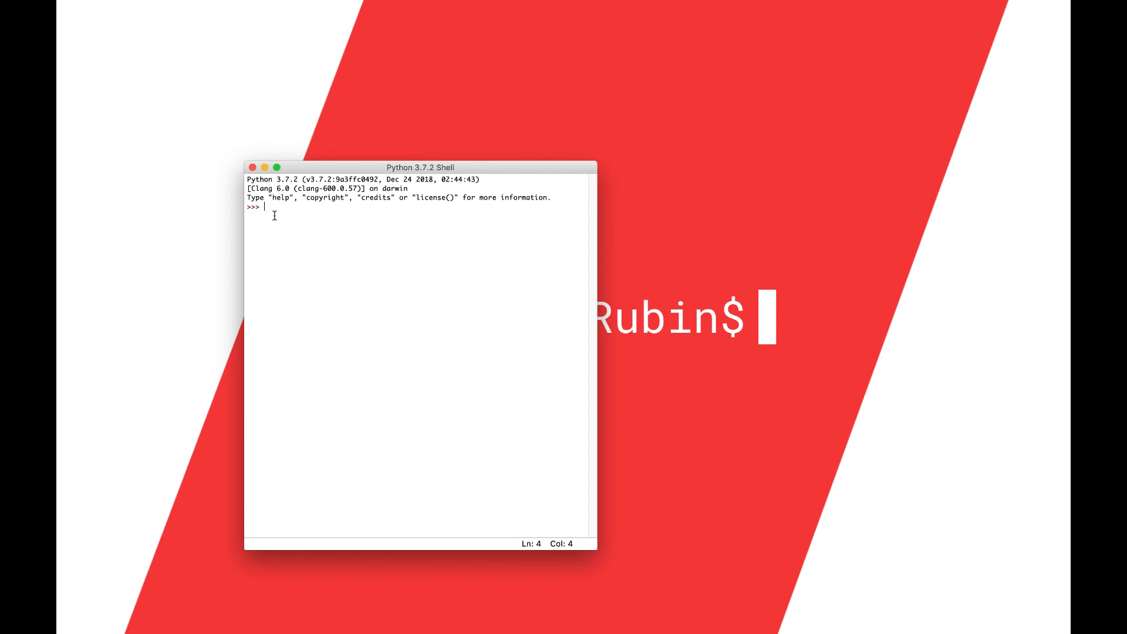
{"action": "type", "text": "rehgorhgeh"}
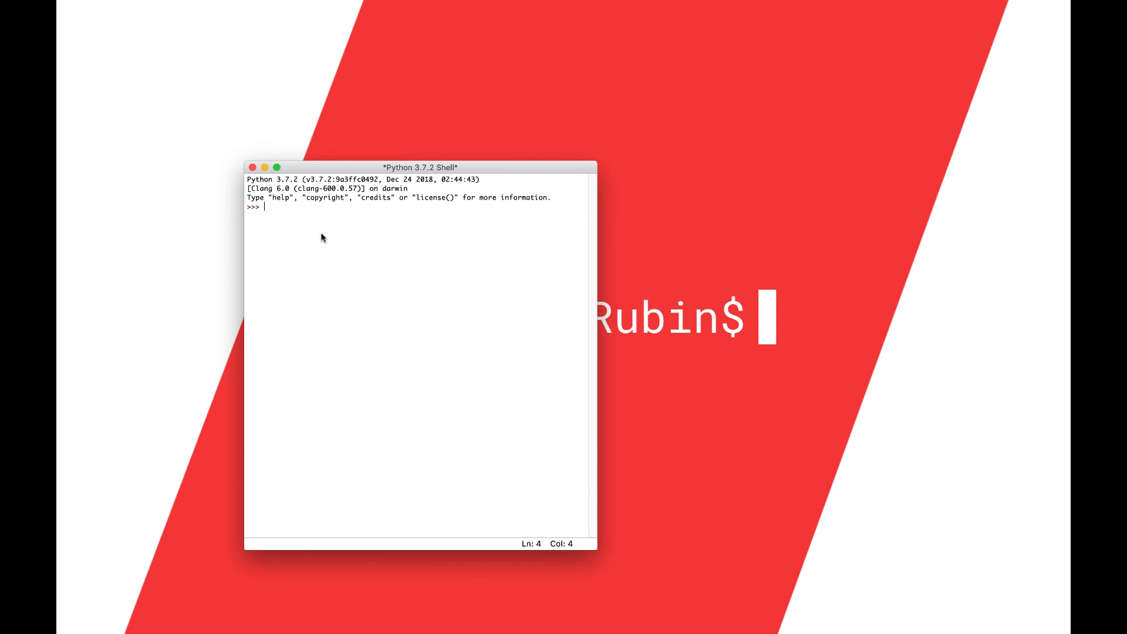
{"action": "mouse_move", "coordinate": [314, 244]}
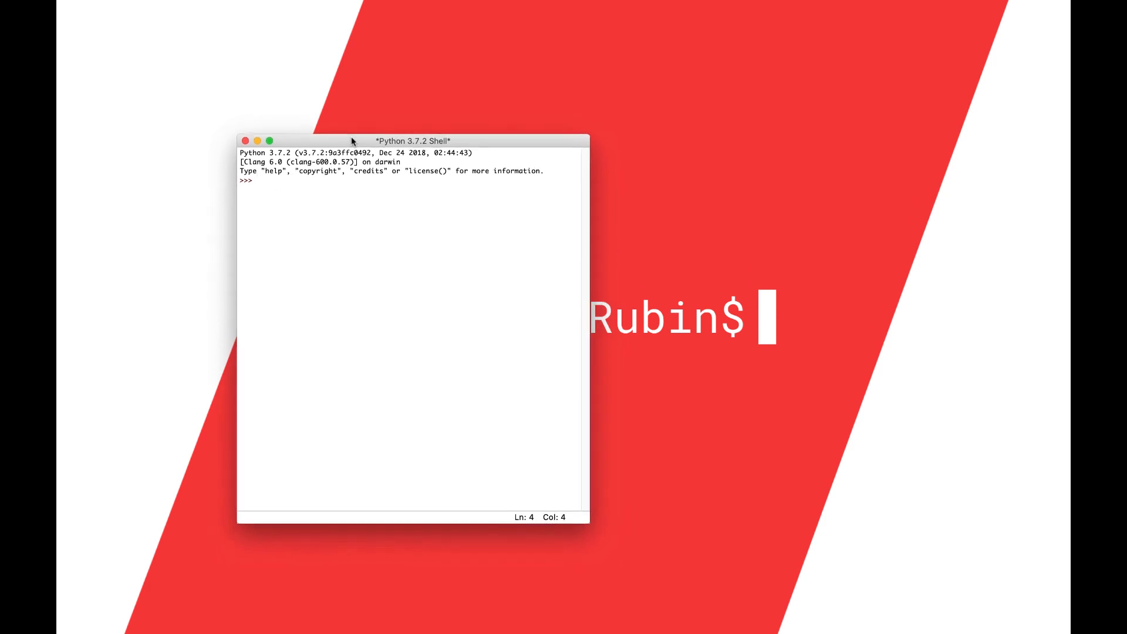
{"action": "left_click_drag", "start_coordinate": [353, 141], "coordinate": [352, 128]}
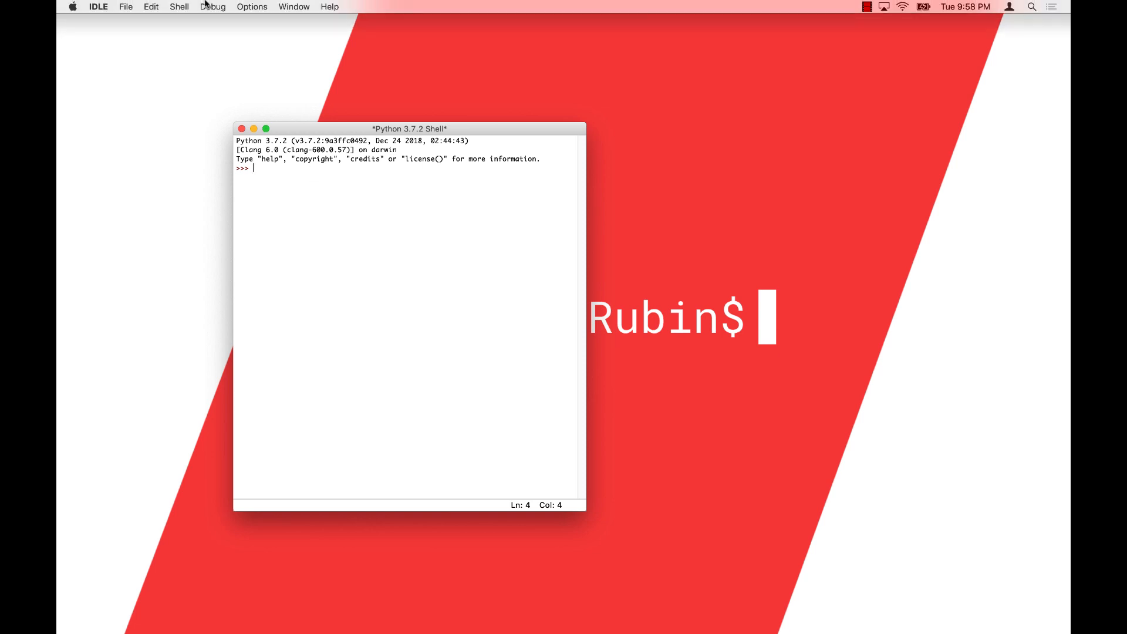
- Create a new Untitled script window, then browse the Edit, File and Options menus
{"action": "left_click", "coordinate": [125, 7]}
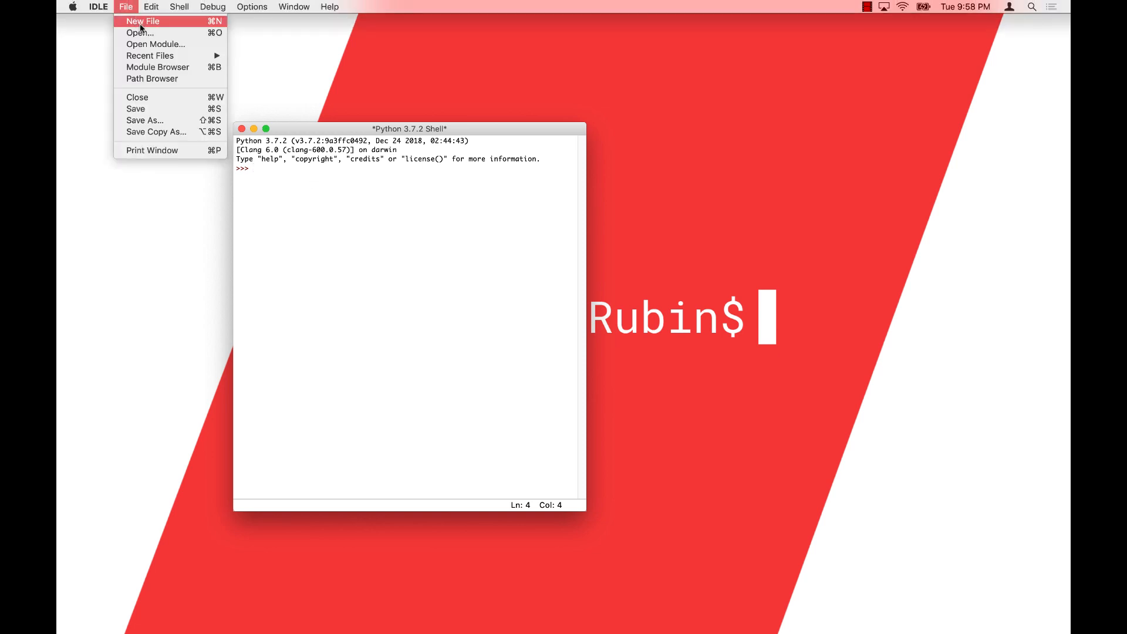
{"action": "left_click", "coordinate": [142, 21]}
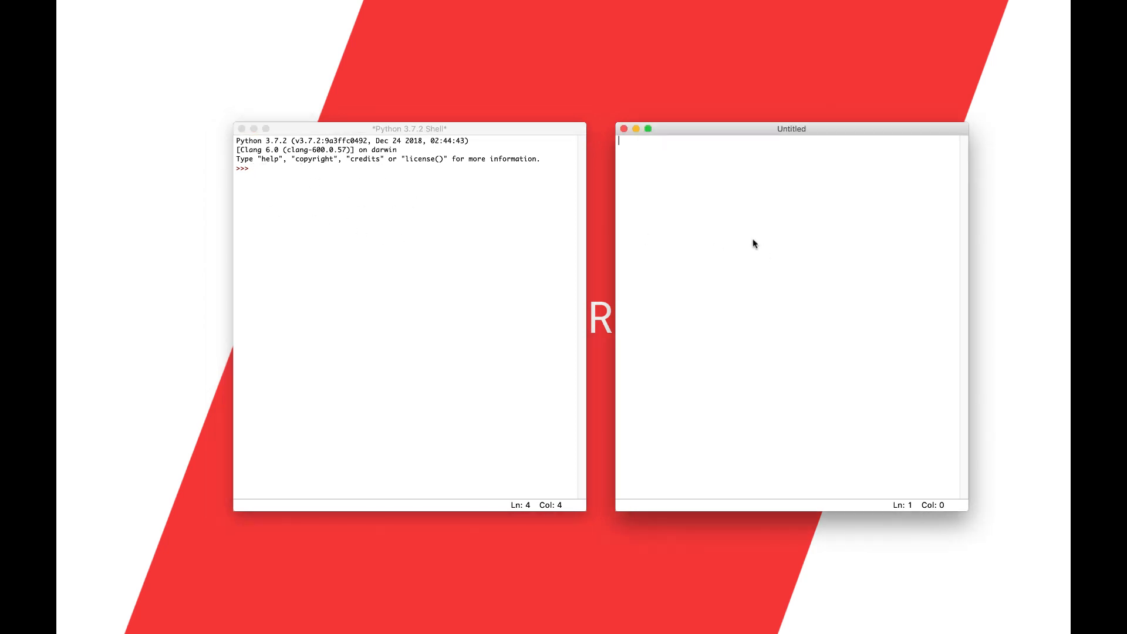
{"action": "left_click", "coordinate": [150, 6]}
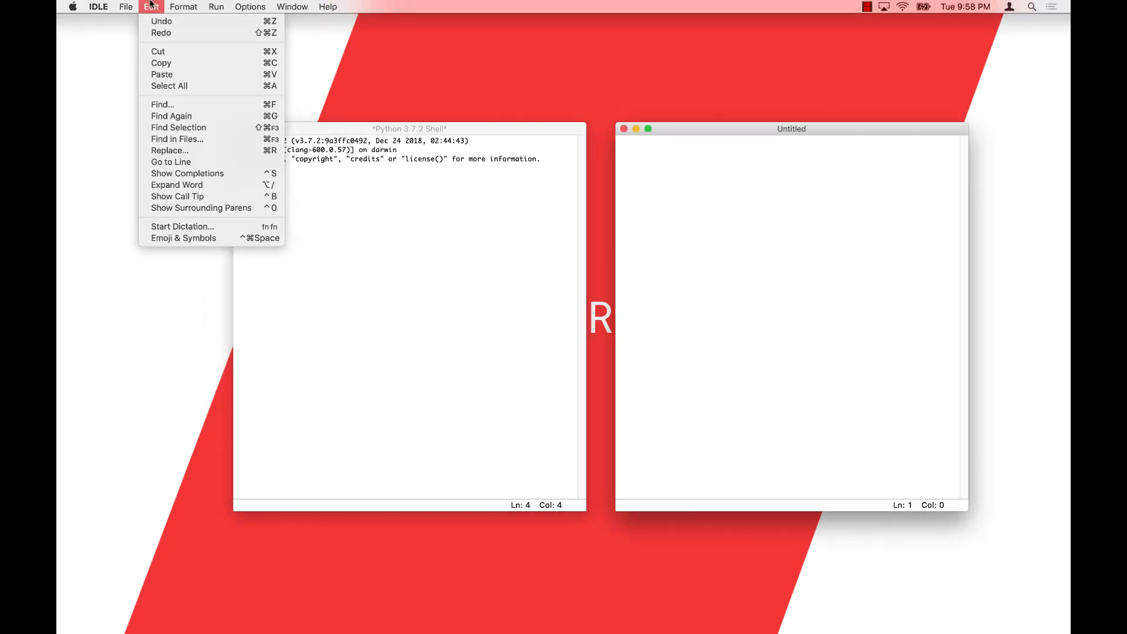
{"action": "mouse_move", "coordinate": [177, 196]}
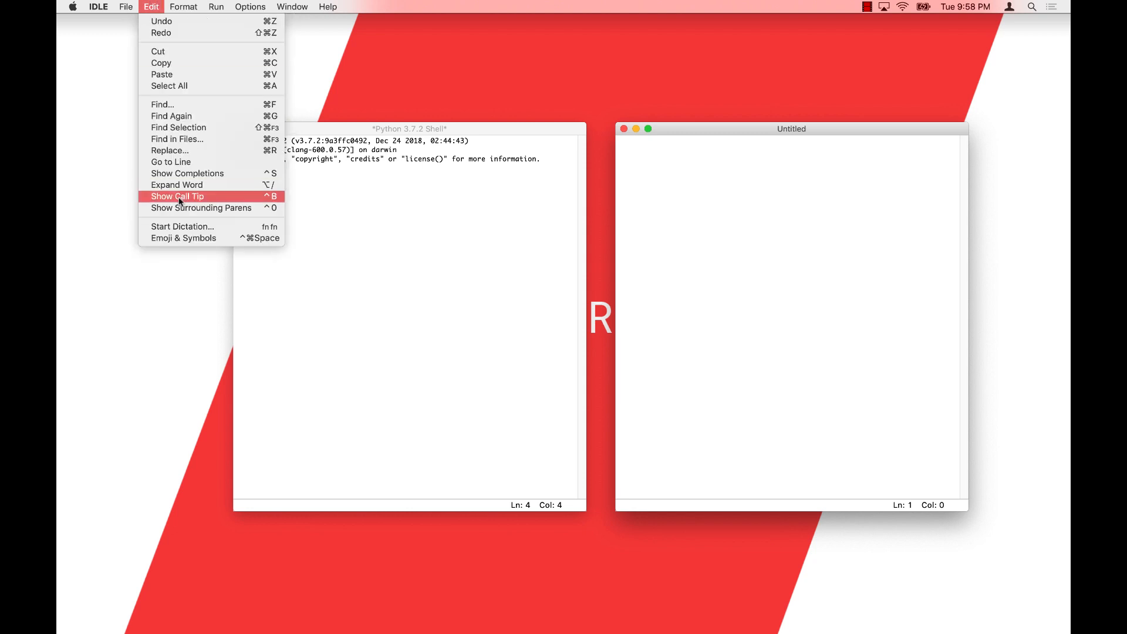
{"action": "left_click", "coordinate": [126, 6]}
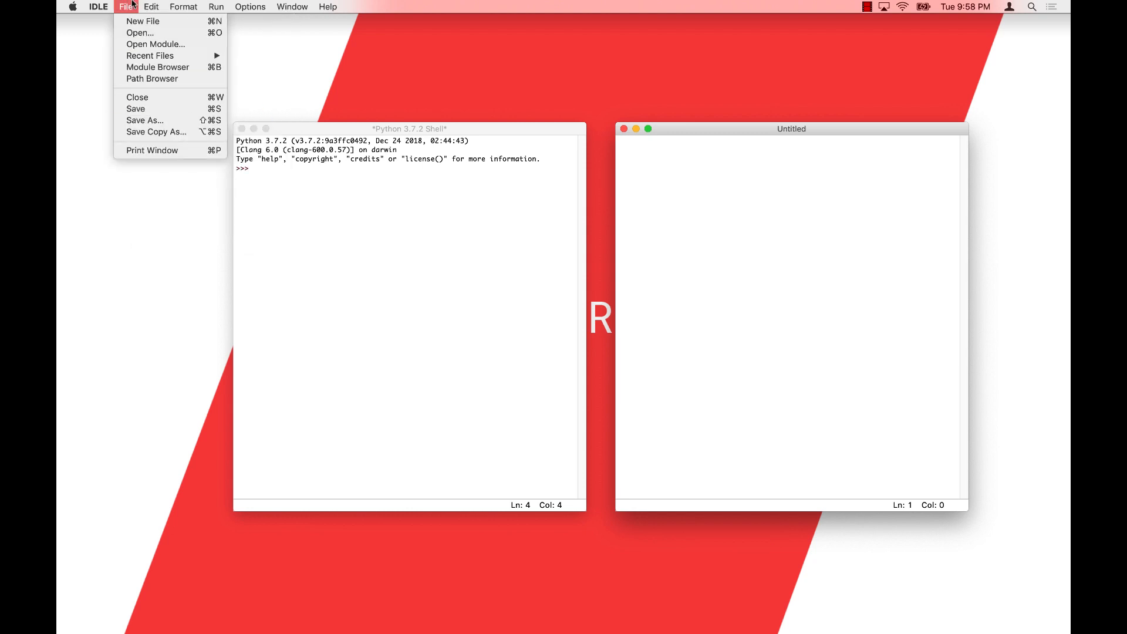
{"action": "left_click", "coordinate": [150, 7]}
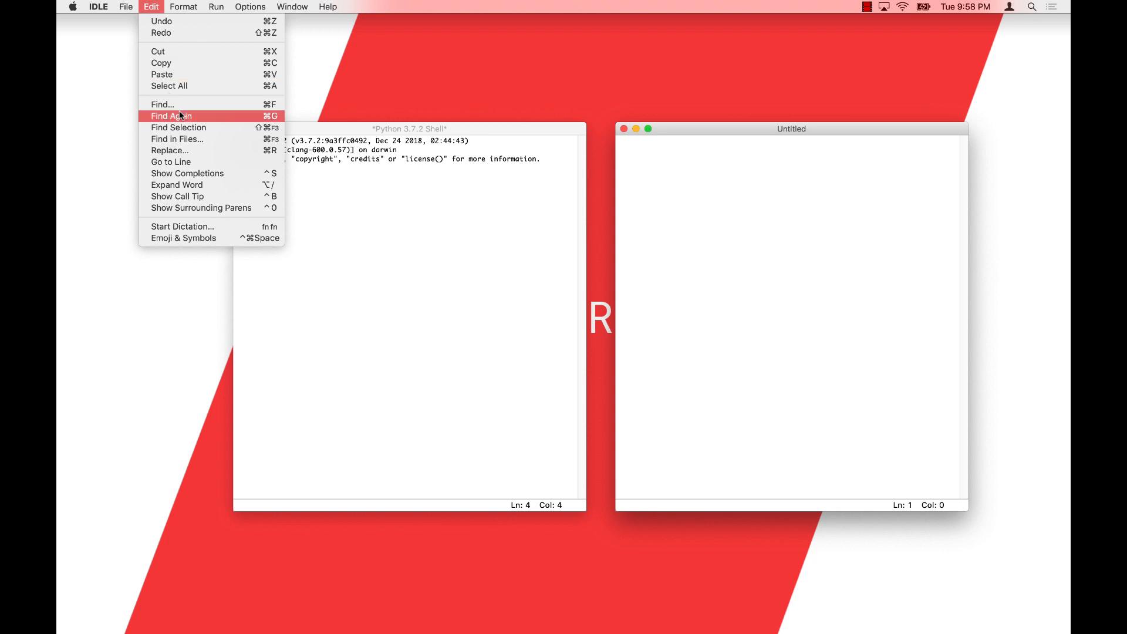
{"action": "left_click", "coordinate": [250, 6]}
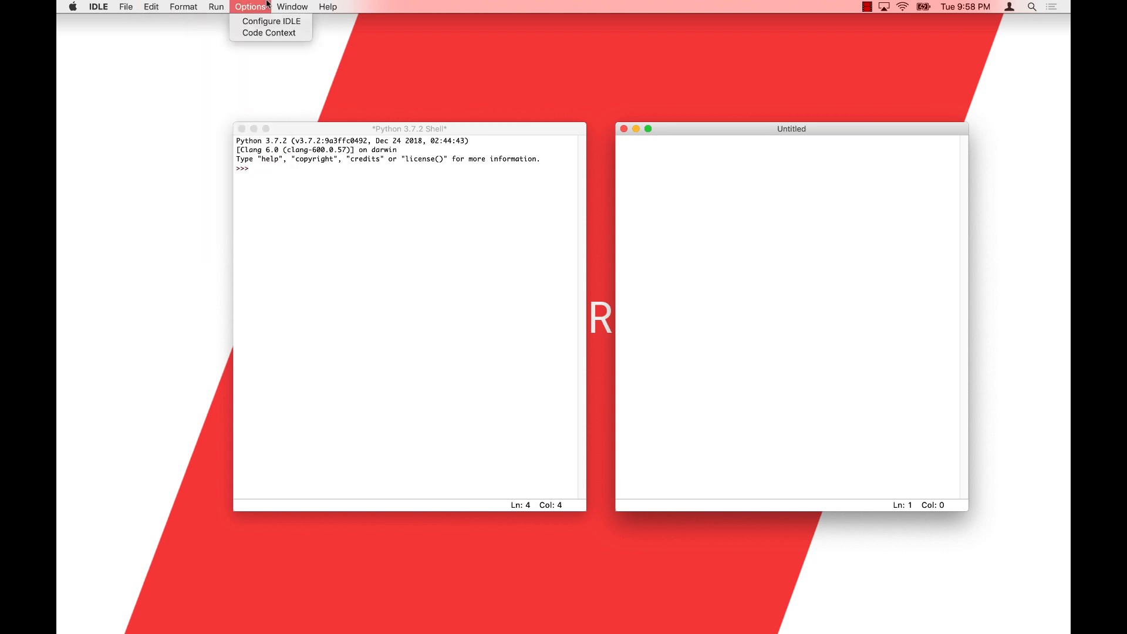
- Set the font size to 18 on the Fonts/Tabs page of IDLE Settings and apply it
{"action": "left_click", "coordinate": [271, 21]}
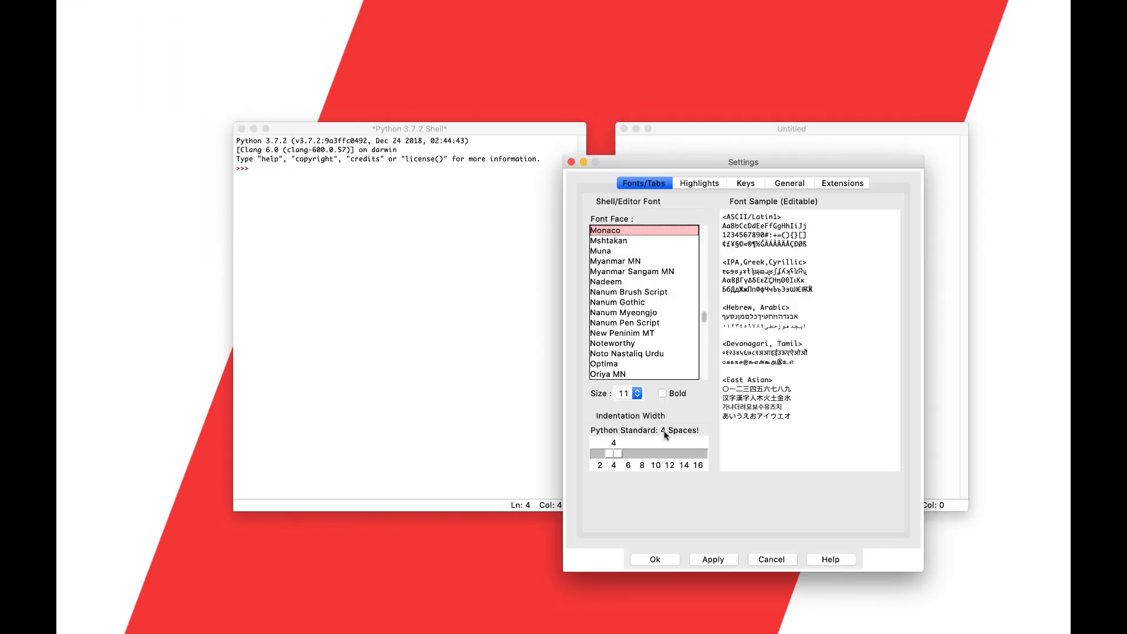
{"action": "left_click", "coordinate": [636, 393]}
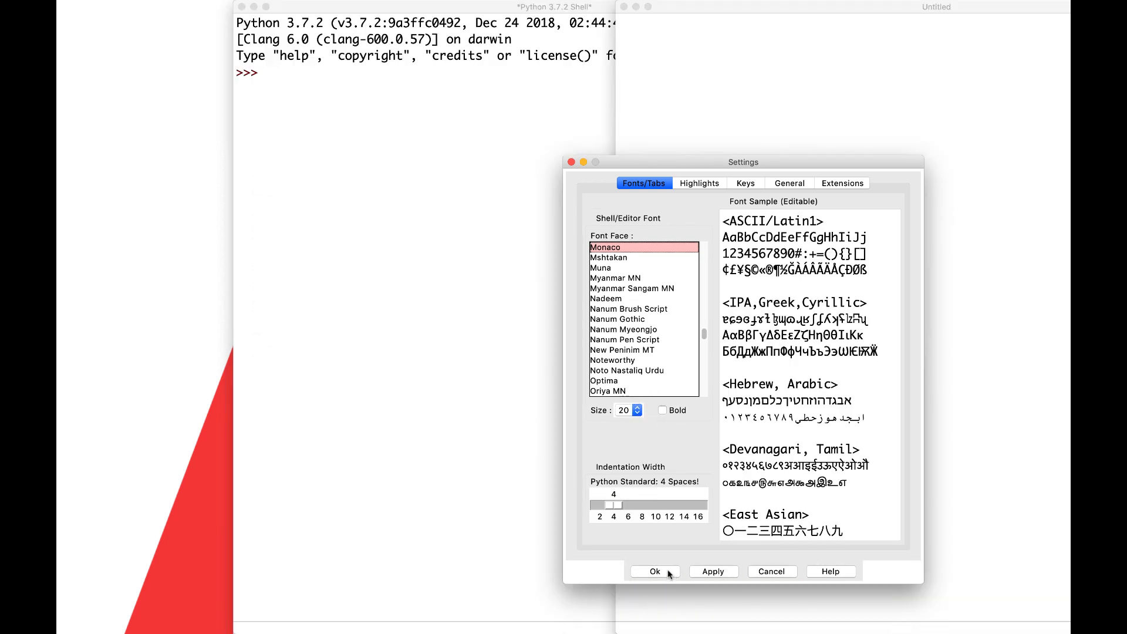
{"action": "left_click", "coordinate": [635, 410]}
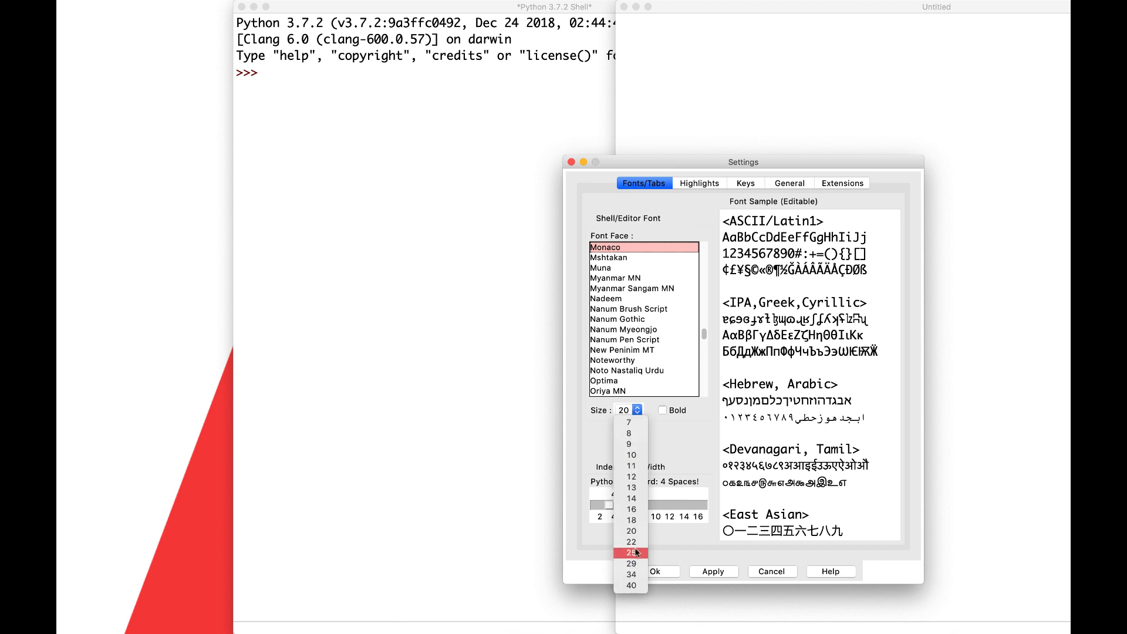
{"action": "left_click", "coordinate": [630, 553]}
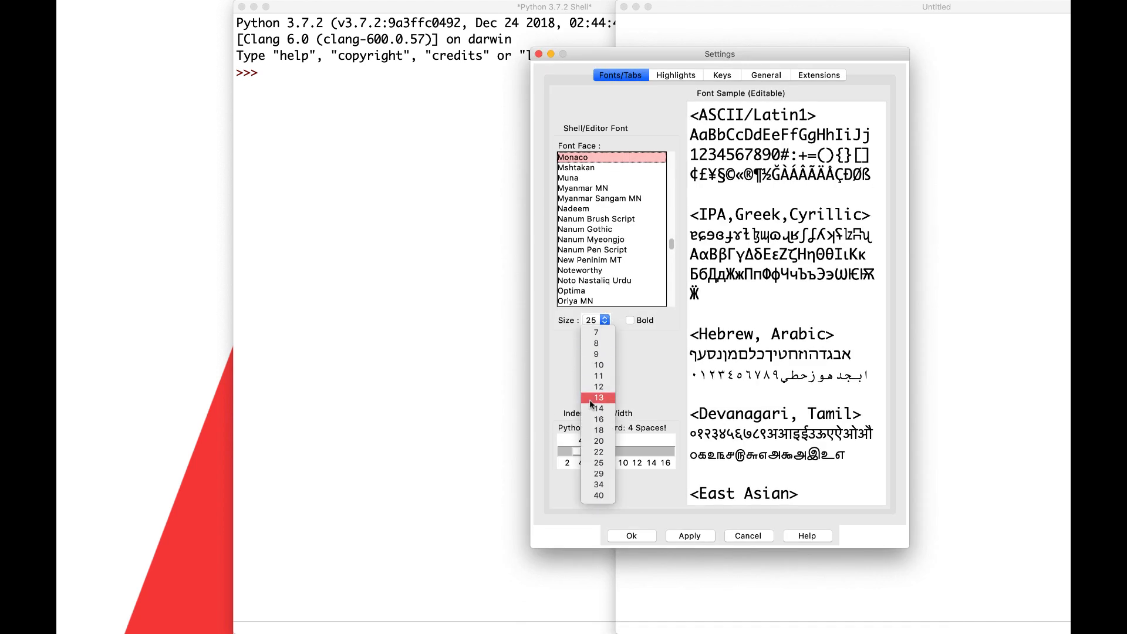
{"action": "left_click", "coordinate": [598, 430]}
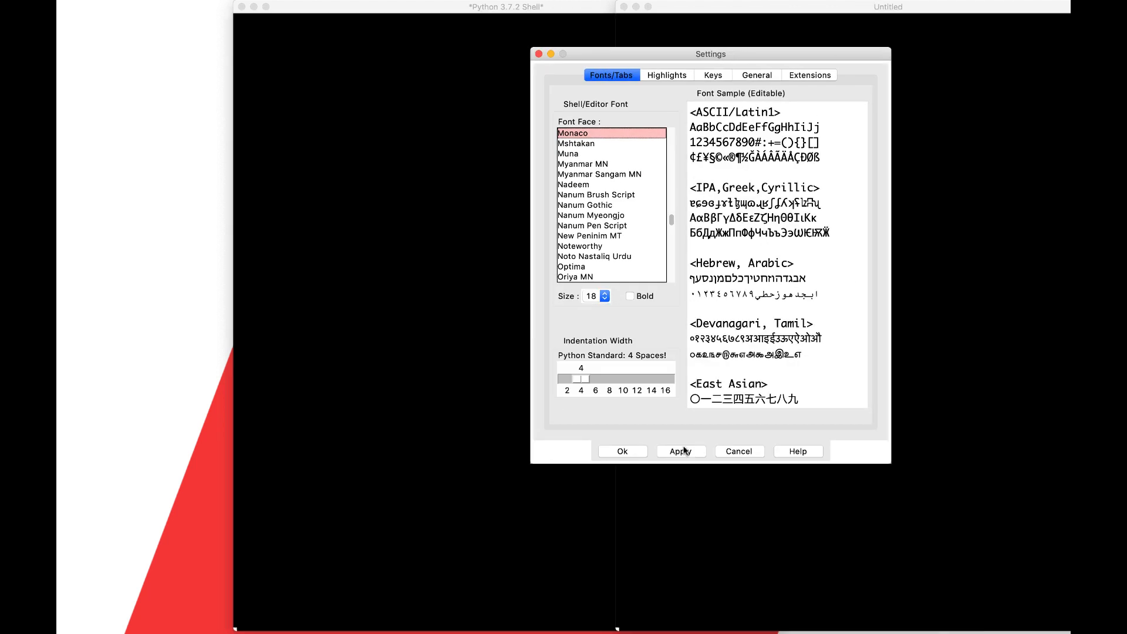
{"action": "left_click", "coordinate": [622, 451]}
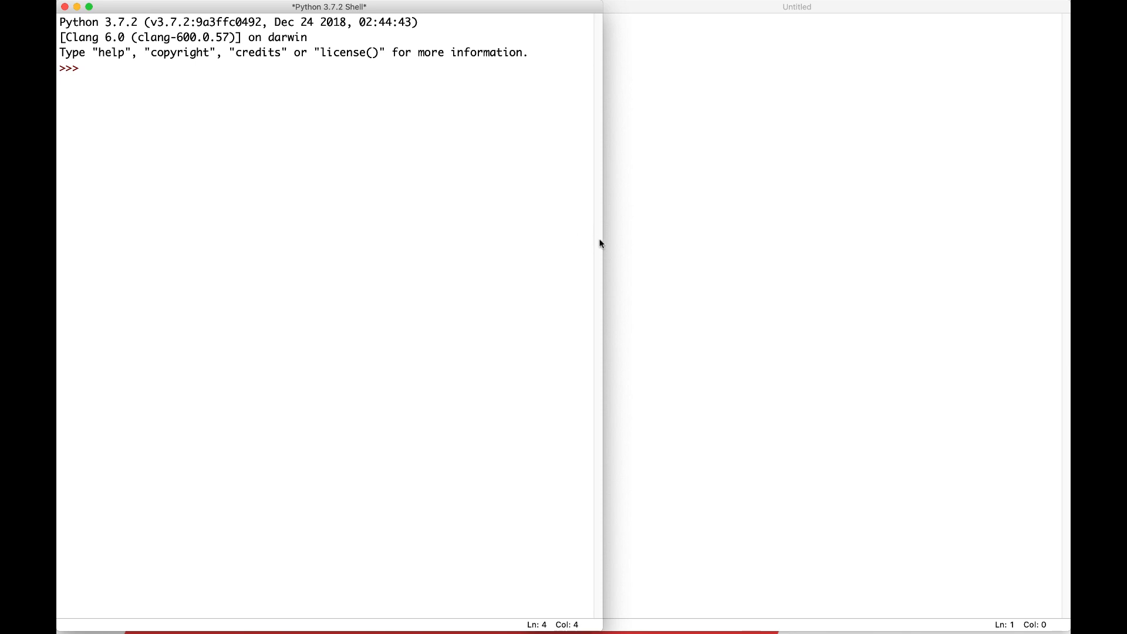
- Drag the Shell/Untitled boundary left to widen the editor, then click into the editor
{"action": "left_click_drag", "start_coordinate": [602, 243], "coordinate": [523, 228]}
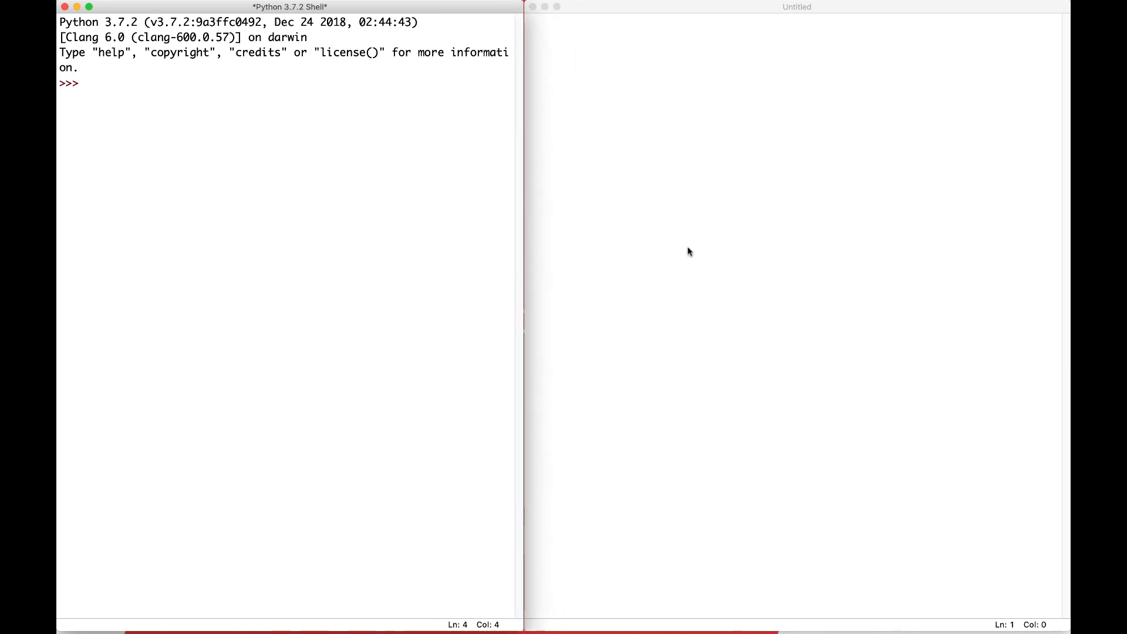
{"action": "left_click", "coordinate": [611, 148]}
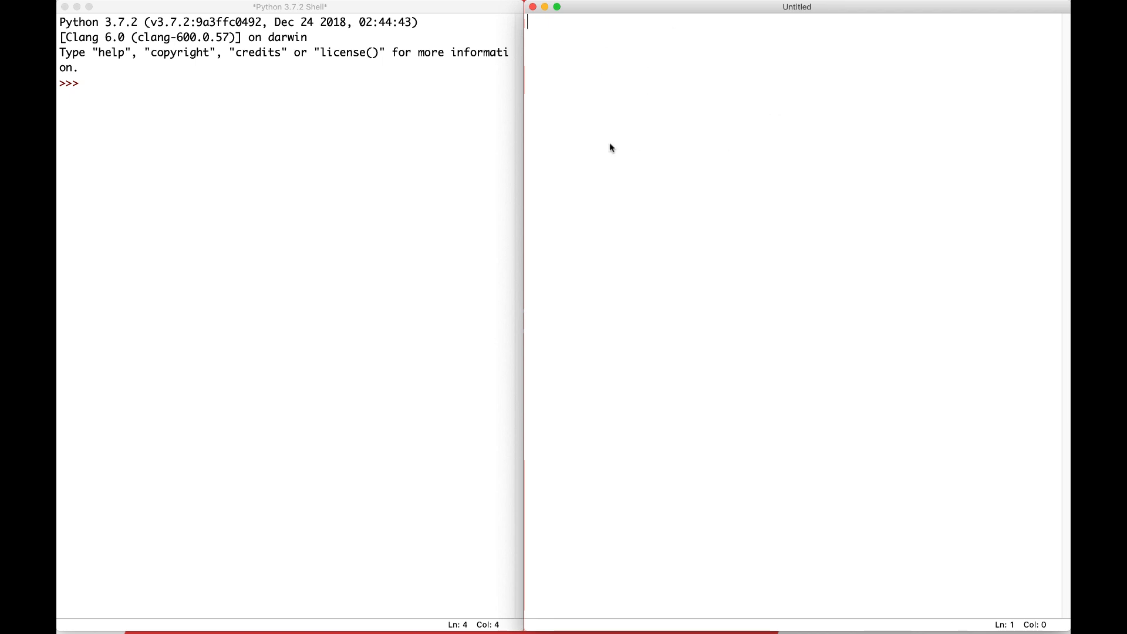
{"action": "mouse_move", "coordinate": [764, 189]}
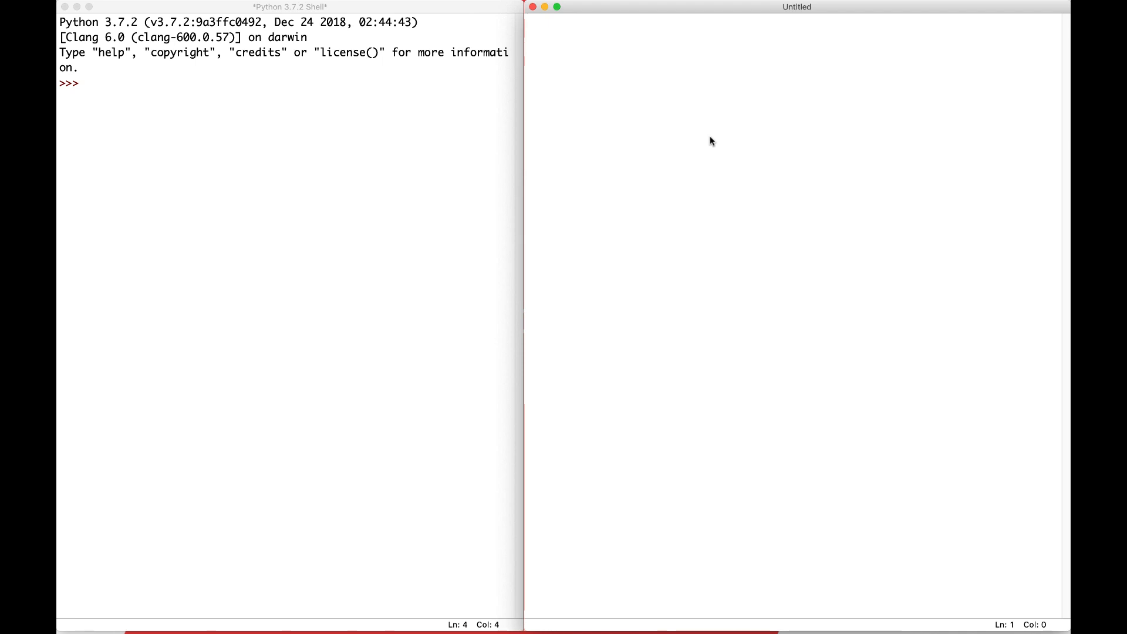
{"action": "left_click", "coordinate": [530, 22]}
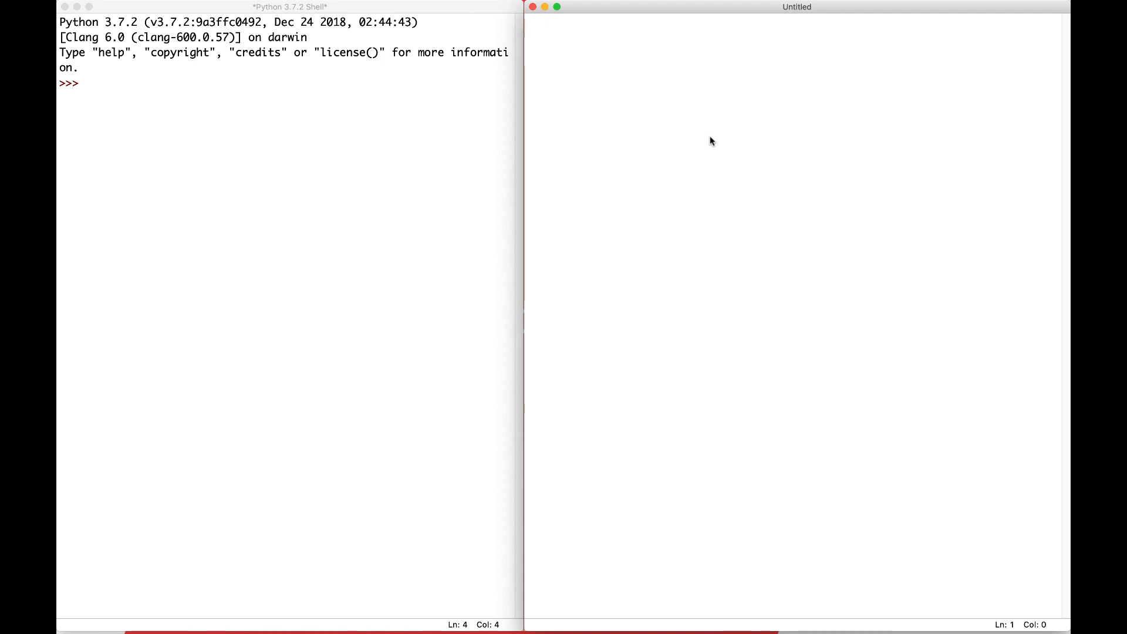
- Type '# this is my comment!', delete the junk second line, and select the comment text
{"action": "type", "text": "#"}
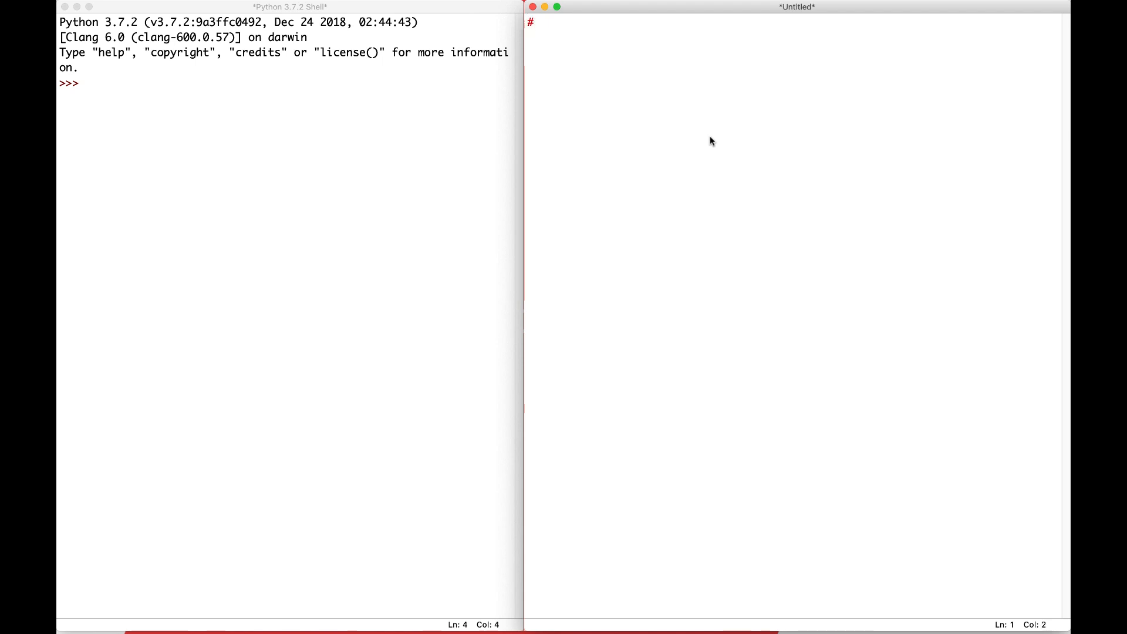
{"action": "type", "text": "this is my co"}
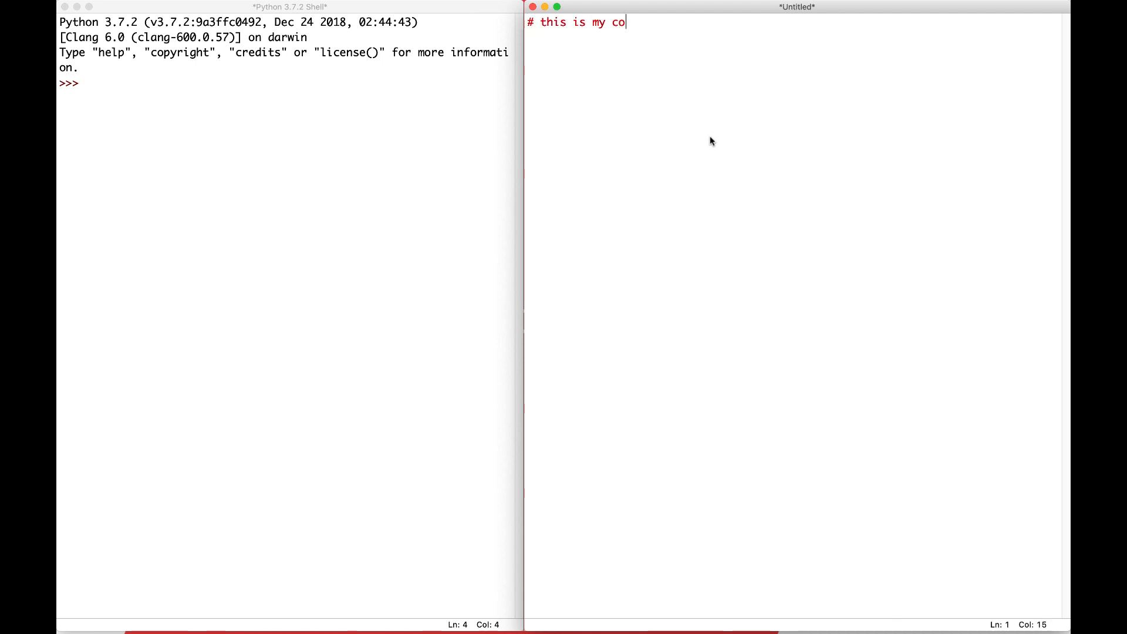
{"action": "type", "text": "mment"}
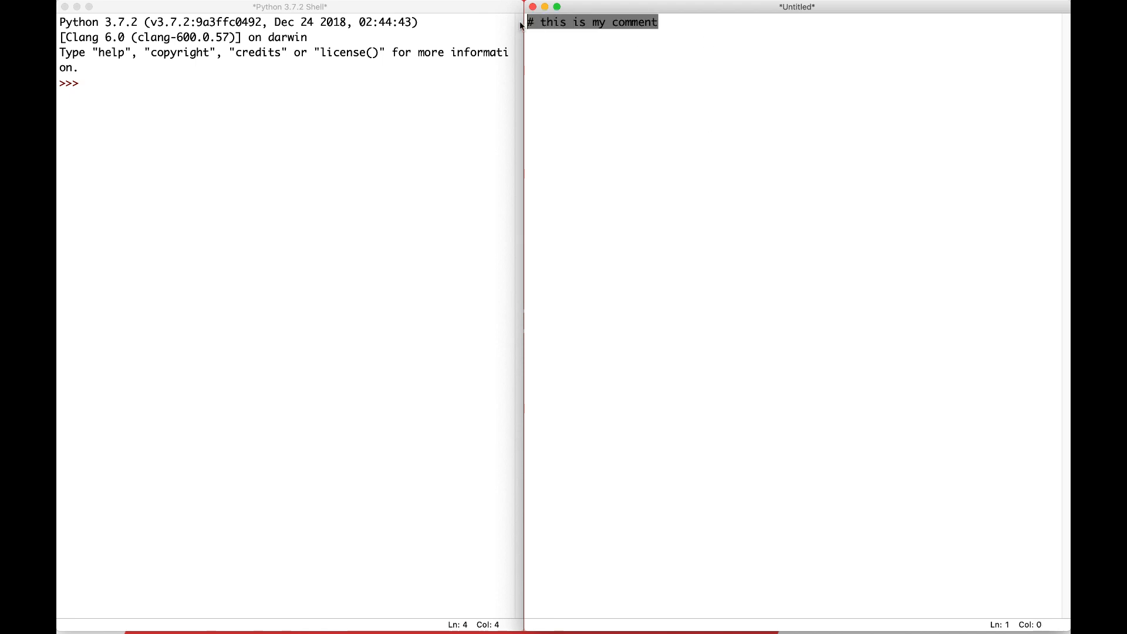
{"action": "type", "text": "this is mdid"}
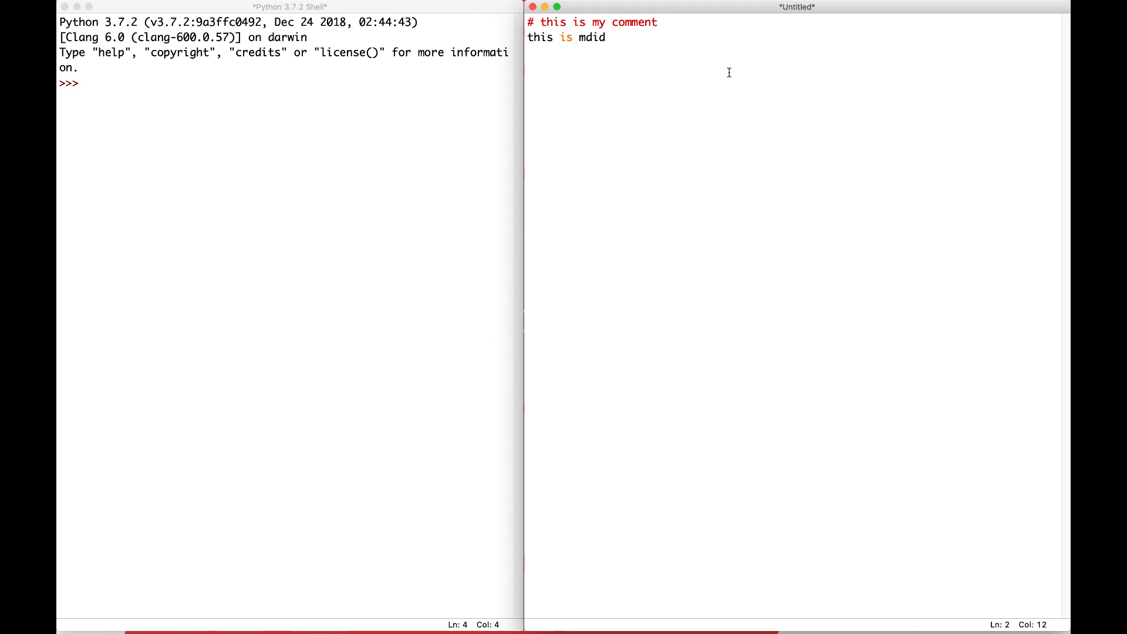
{"action": "type", "text": "j"}
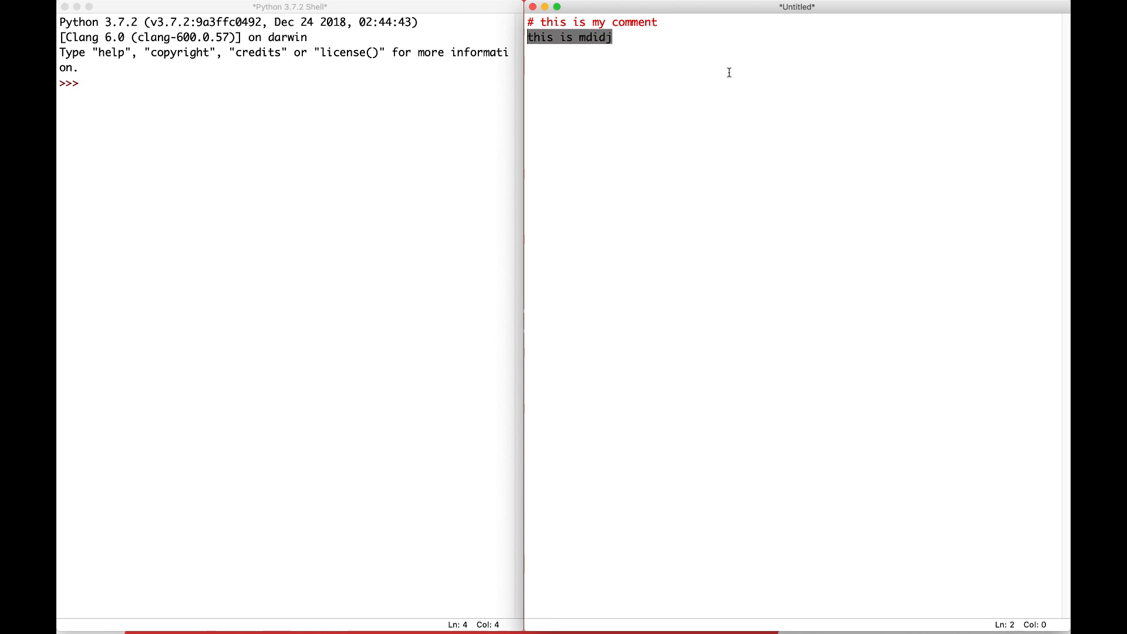
{"action": "type", "text": "ijfeiowejf"}
{"action": "left_click", "coordinate": [594, 22]}
{"action": "type", "text": "!"}
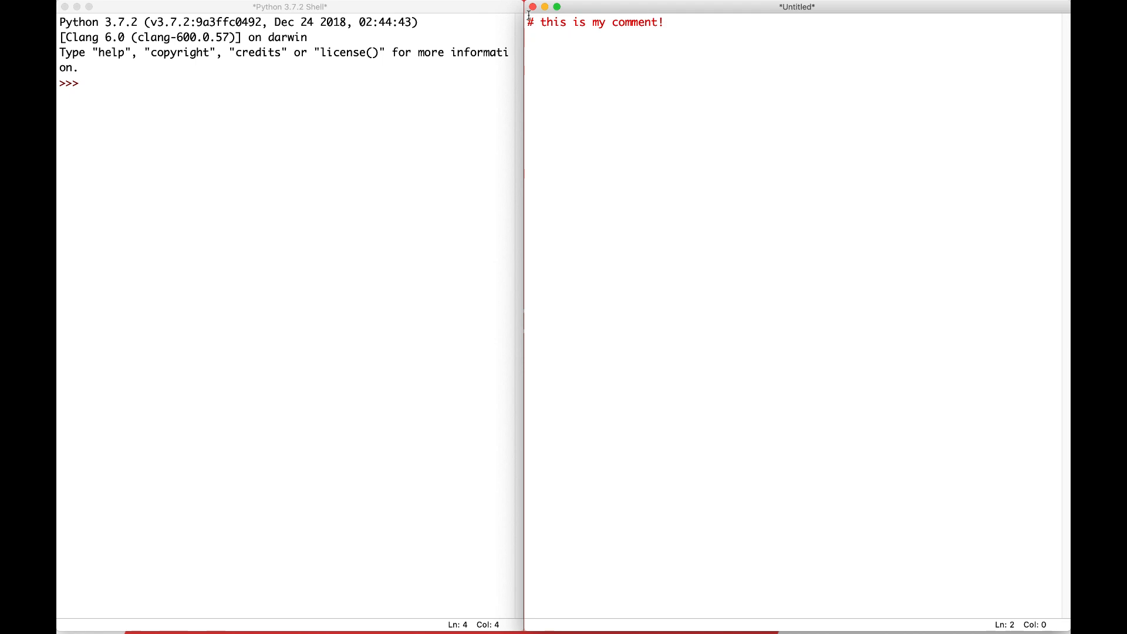
{"action": "left_click_drag", "start_coordinate": [541, 21], "coordinate": [663, 22]}
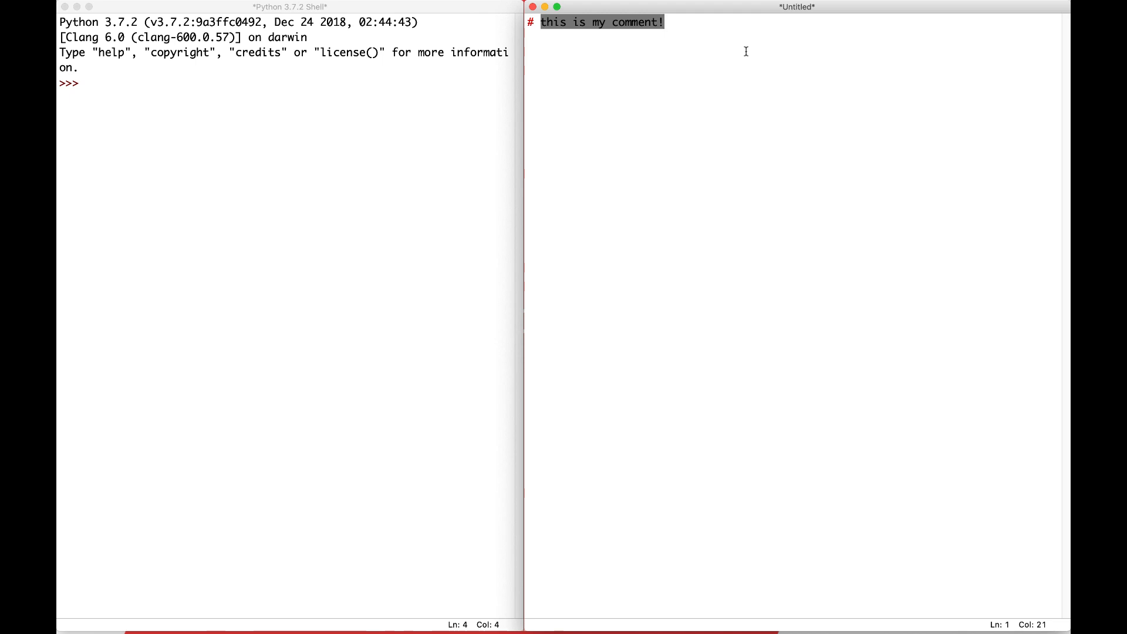
- Overwrite the selected comment with 'This is a hello world program.'
{"action": "type", "text": "Hello"}
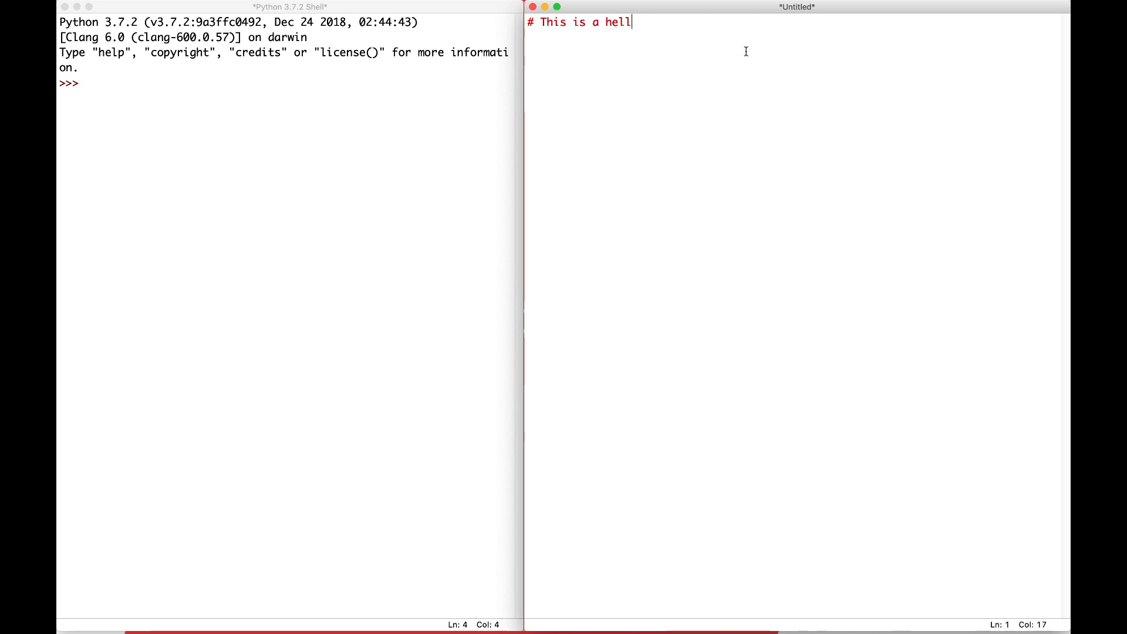
{"action": "type", "text": "o world program."}
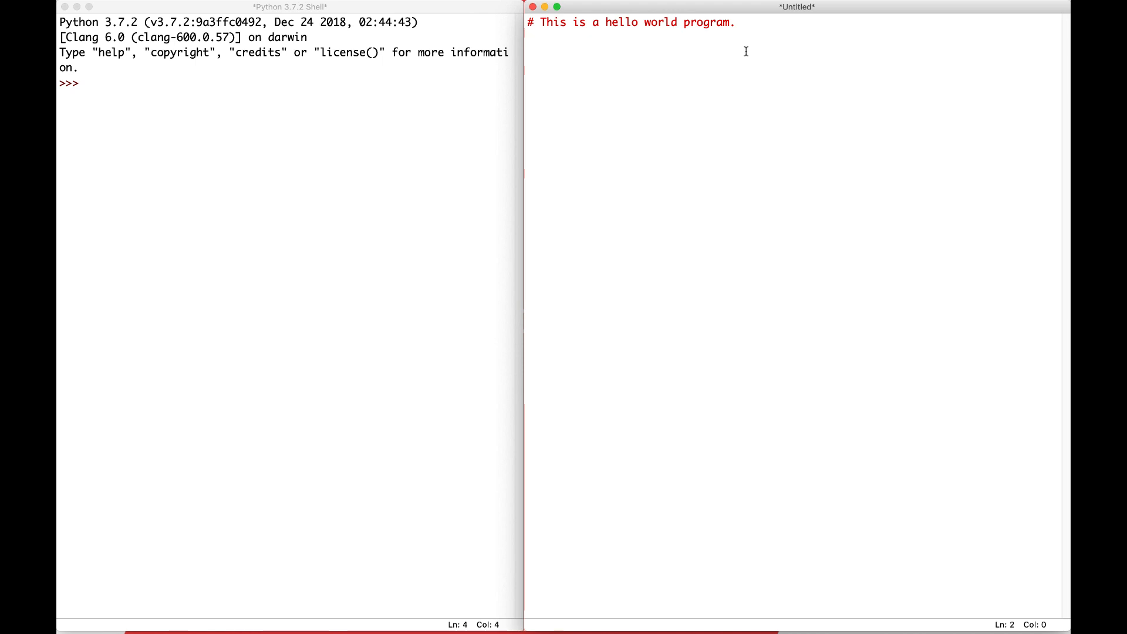
- Type print('Hello, world!') on the line below the comment, using single quotes
{"action": "type", "text": "pri"}
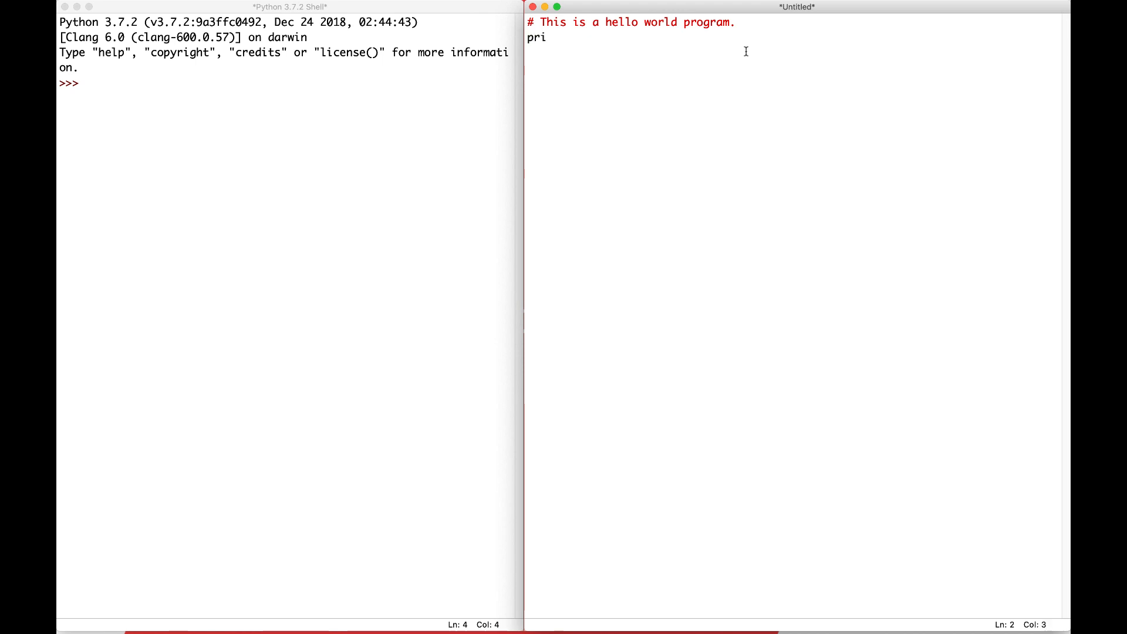
{"action": "type", "text": "nt"}
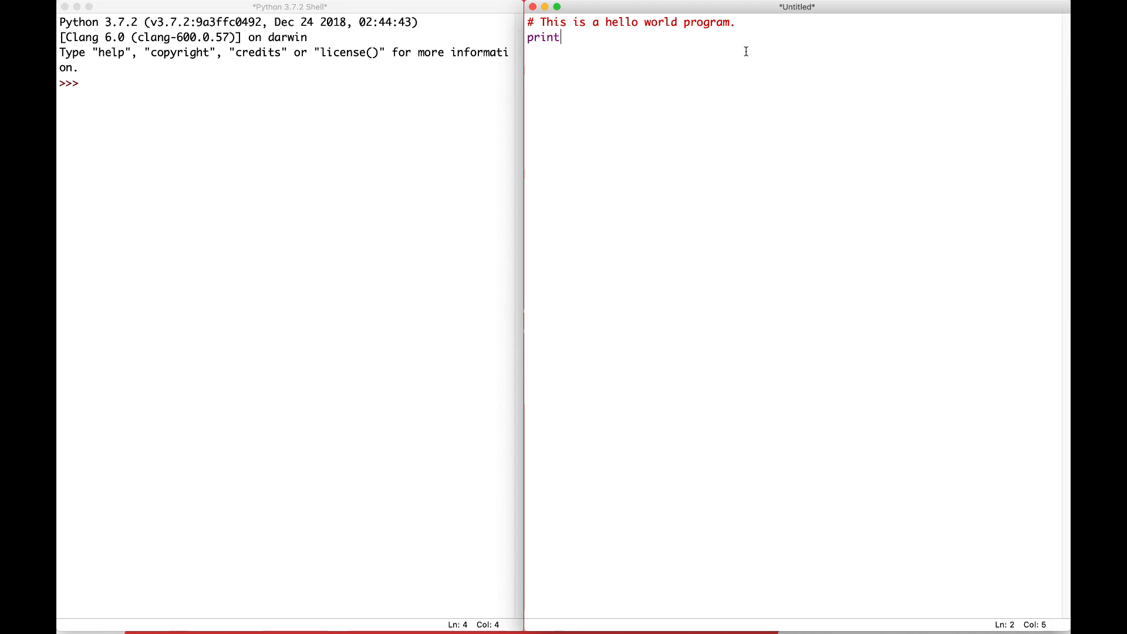
{"action": "mouse_move", "coordinate": [728, 51]}
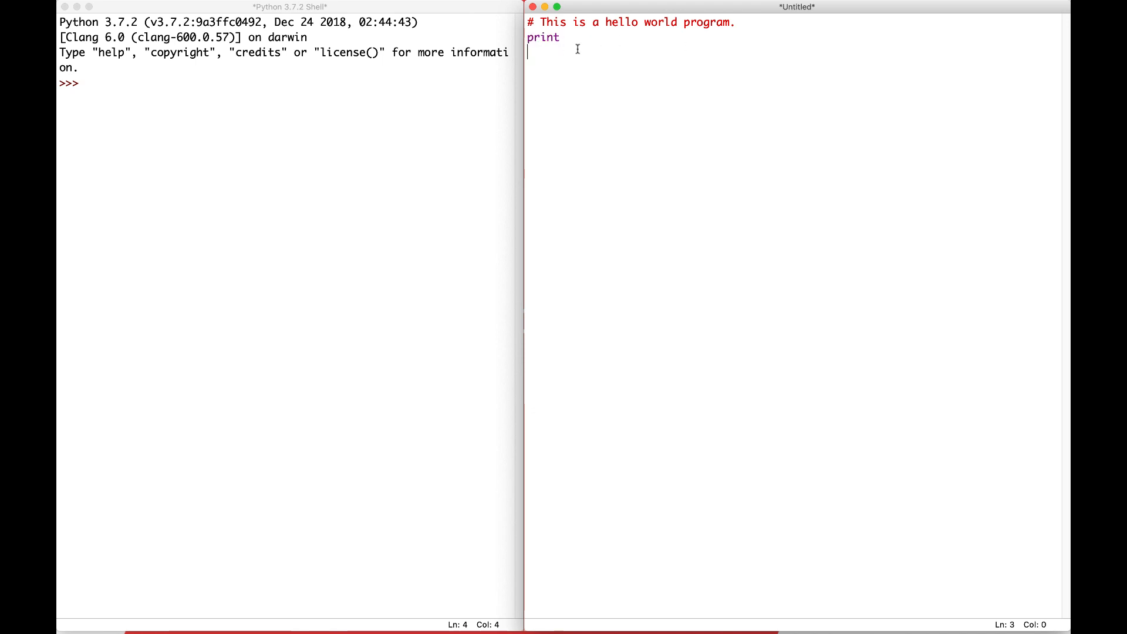
{"action": "left_click", "coordinate": [568, 36]}
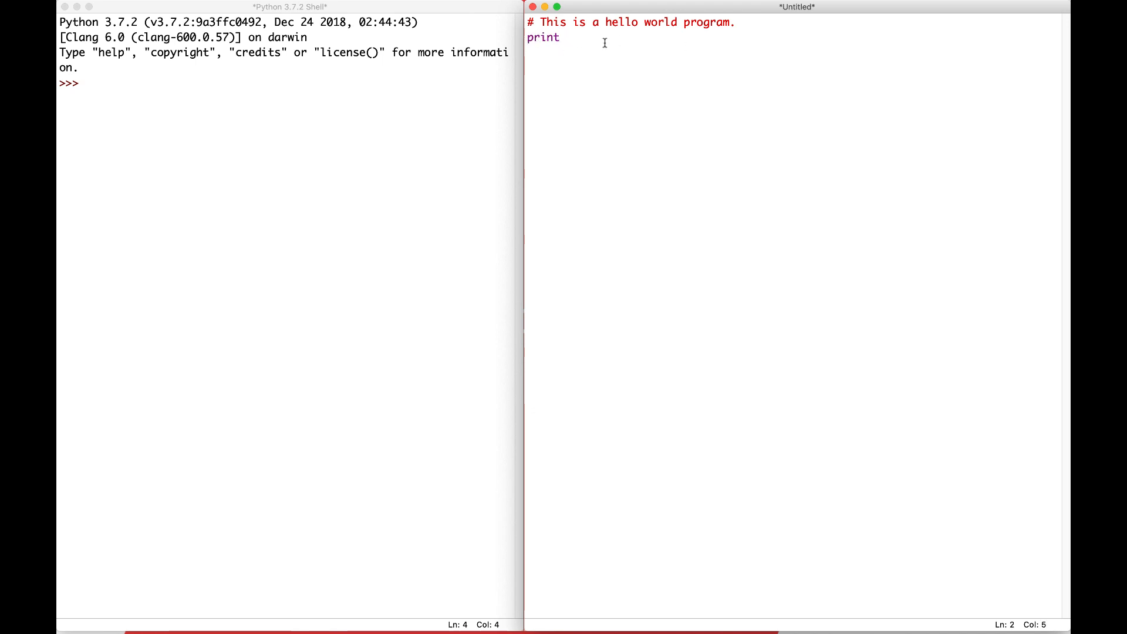
{"action": "mouse_move", "coordinate": [596, 45]}
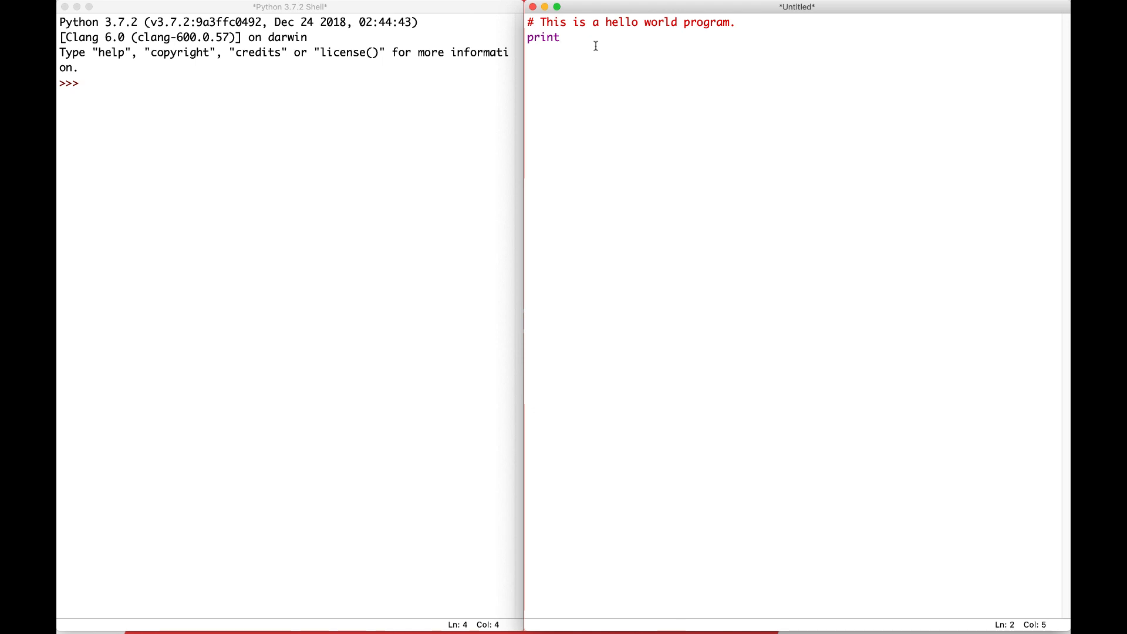
{"action": "type", "text": "()"}
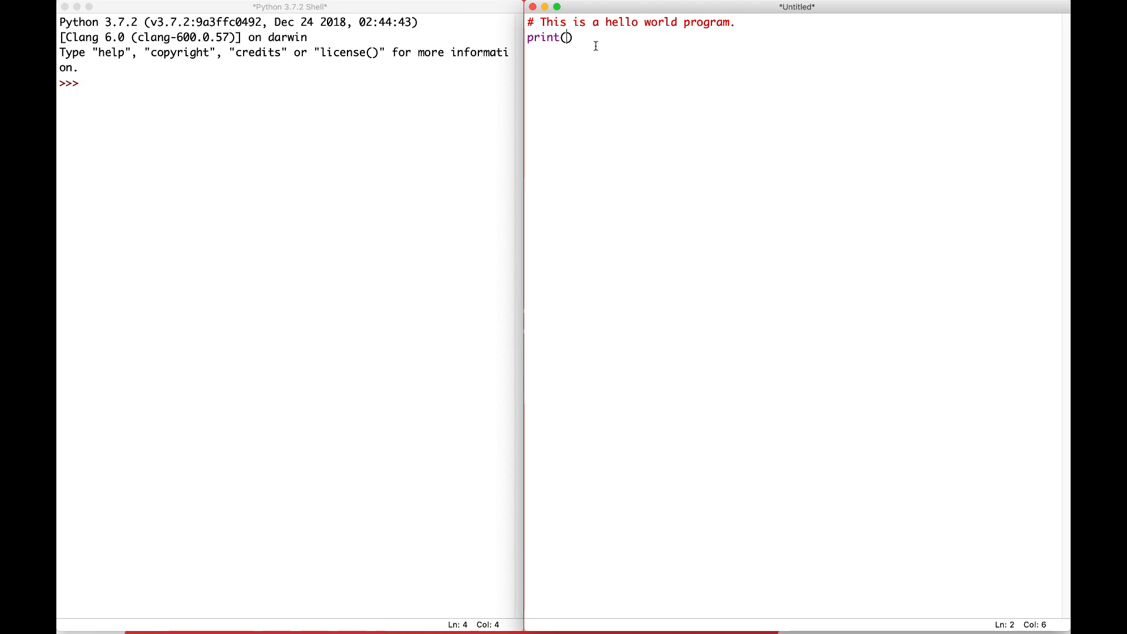
{"action": "type", "text": "\"\""}
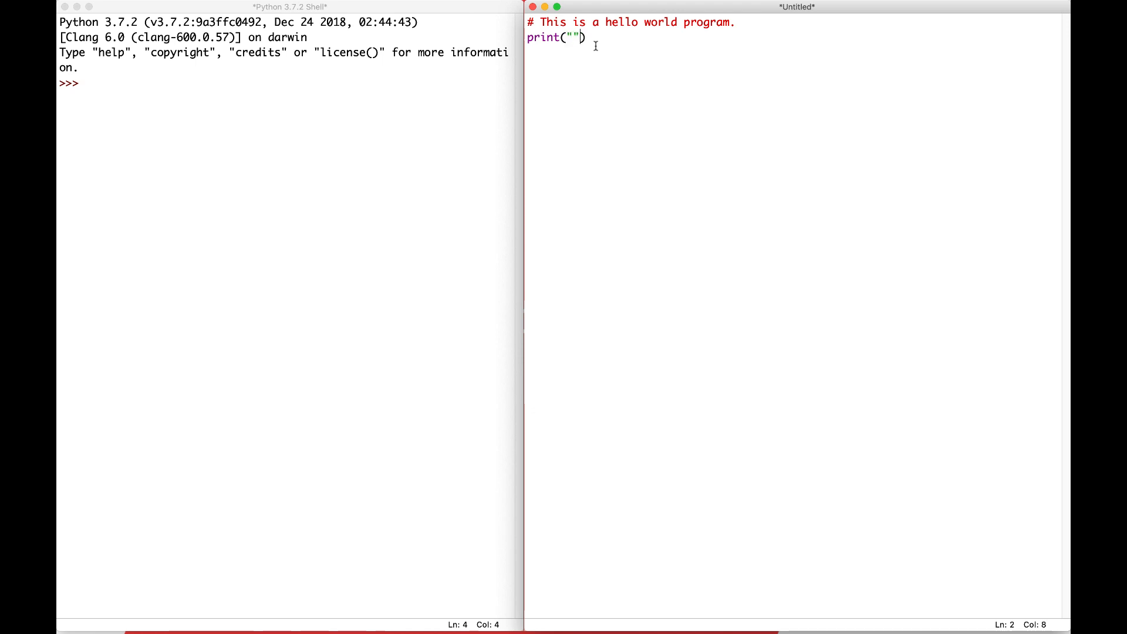
{"action": "key", "text": "Backspace"}
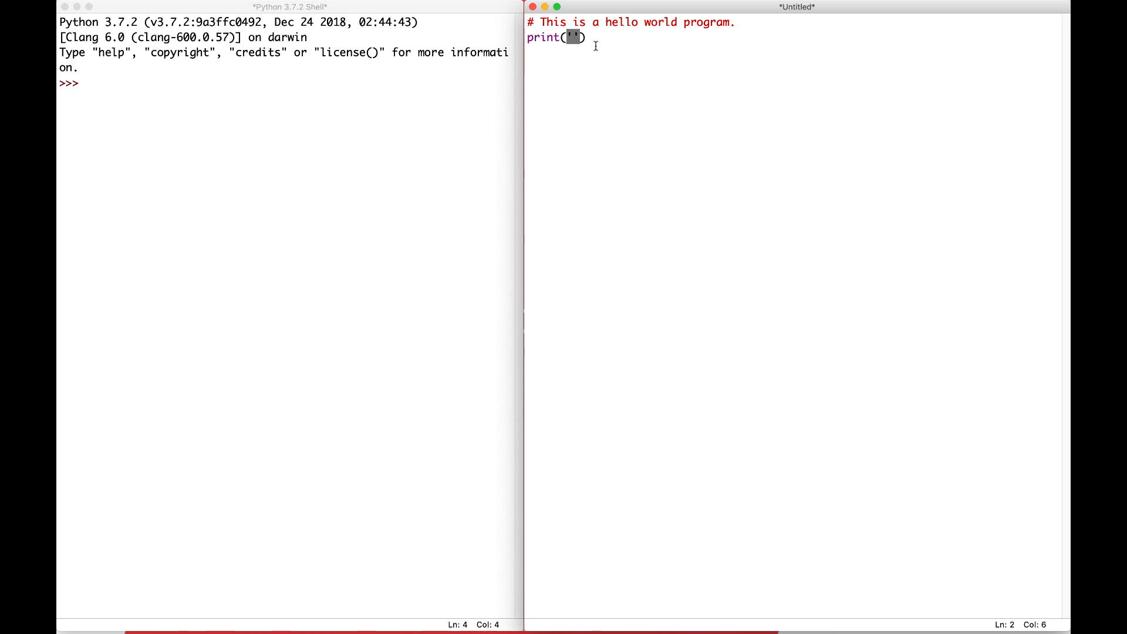
{"action": "type", "text": "Hell"}
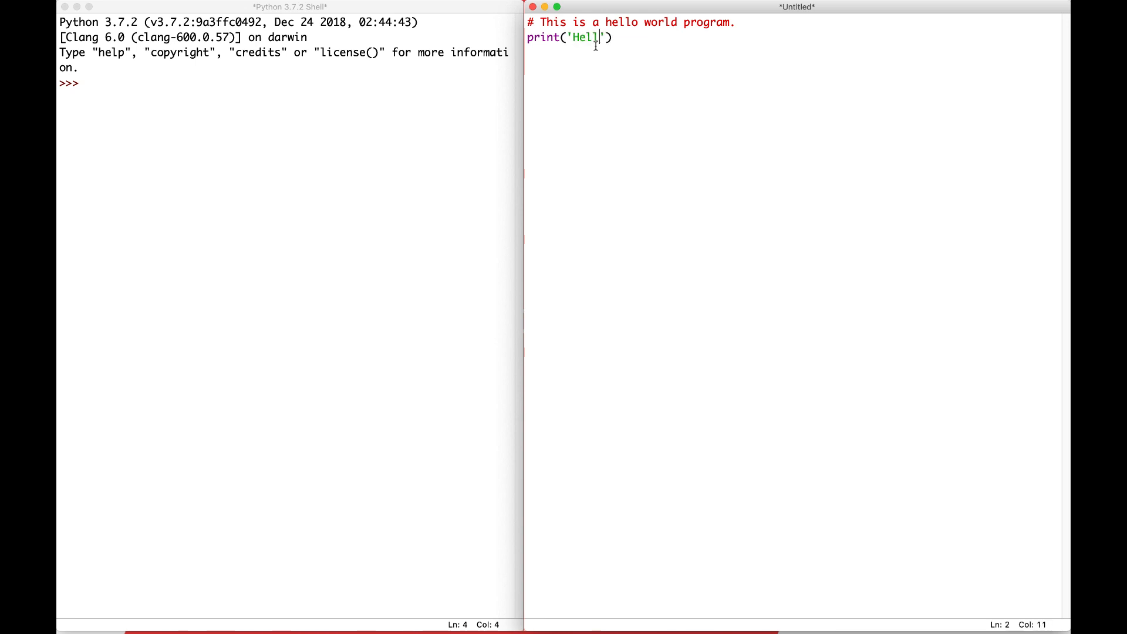
{"action": "type", "text": "o, world!"}
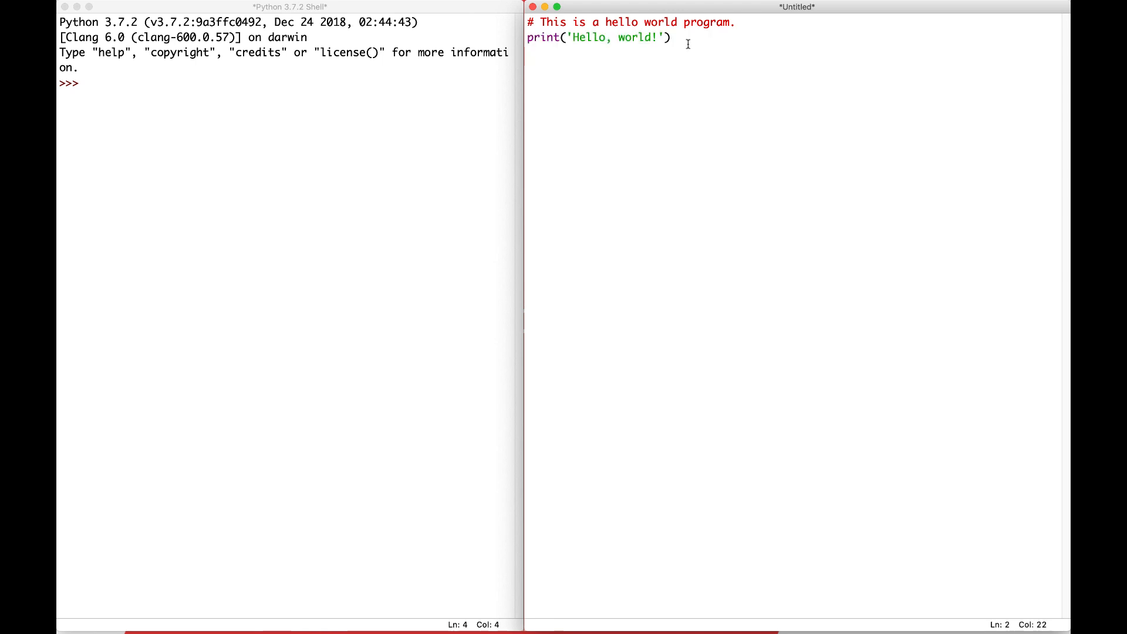
{"action": "key", "text": "enter"}
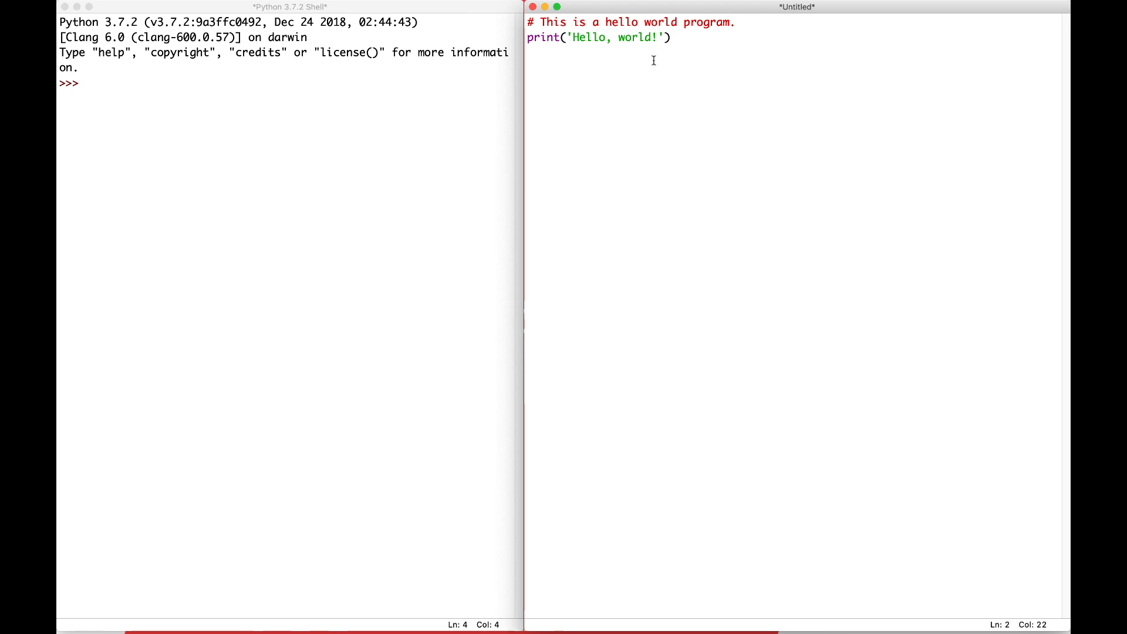
- Run the module, saving the script as helloworld.py on the Desktop when prompted
{"action": "left_click", "coordinate": [214, 7]}
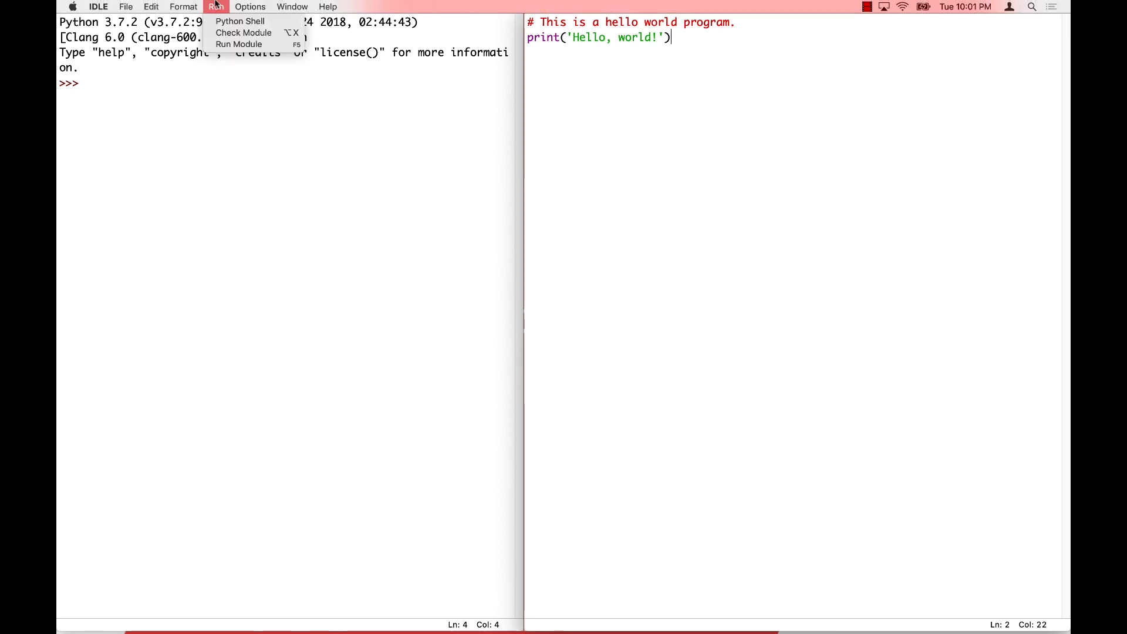
{"action": "mouse_move", "coordinate": [239, 44]}
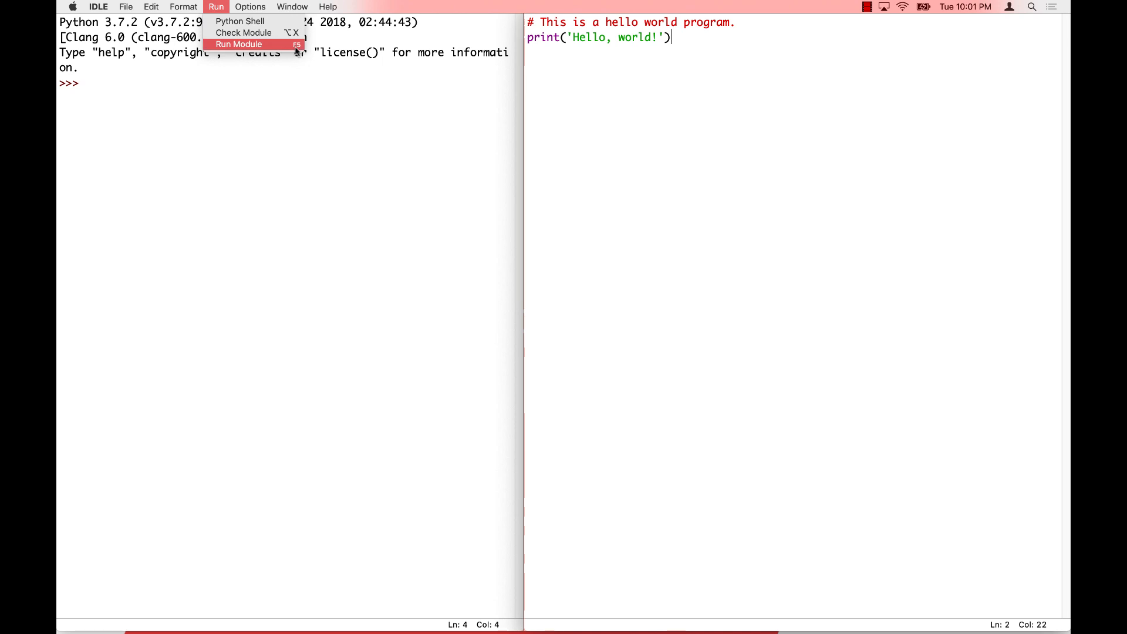
{"action": "mouse_move", "coordinate": [294, 54]}
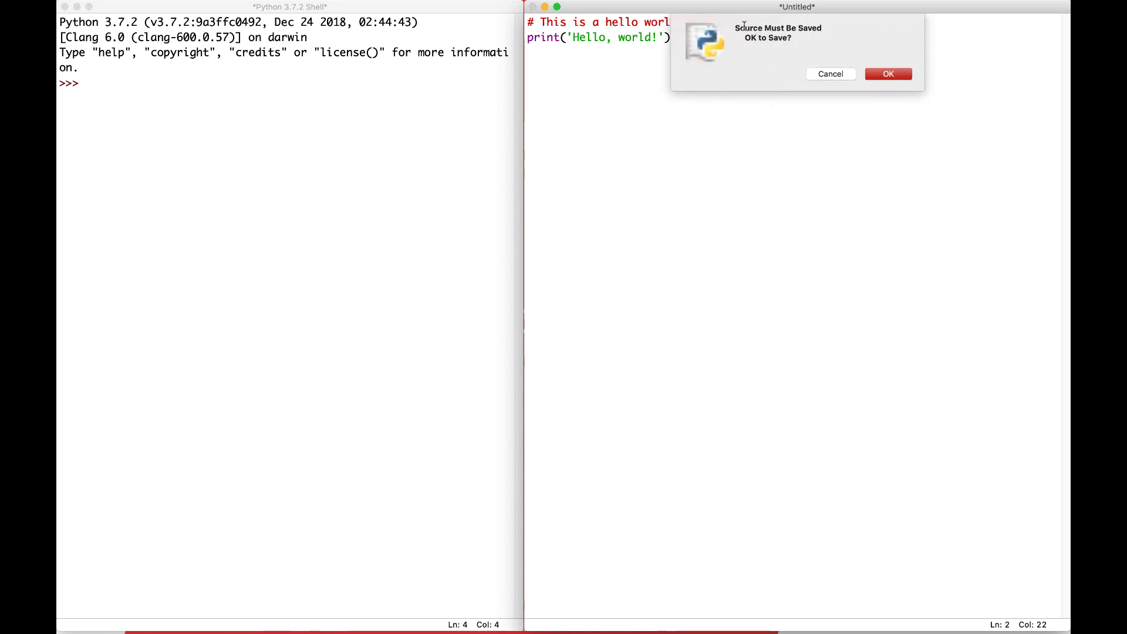
{"action": "mouse_move", "coordinate": [602, 89]}
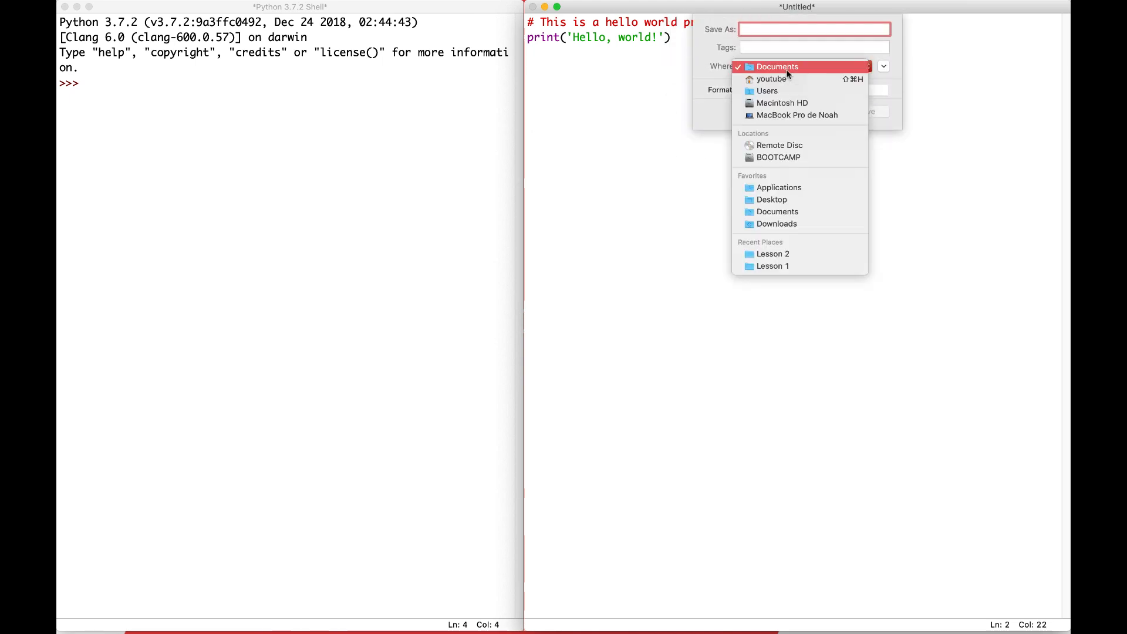
{"action": "left_click", "coordinate": [771, 199]}
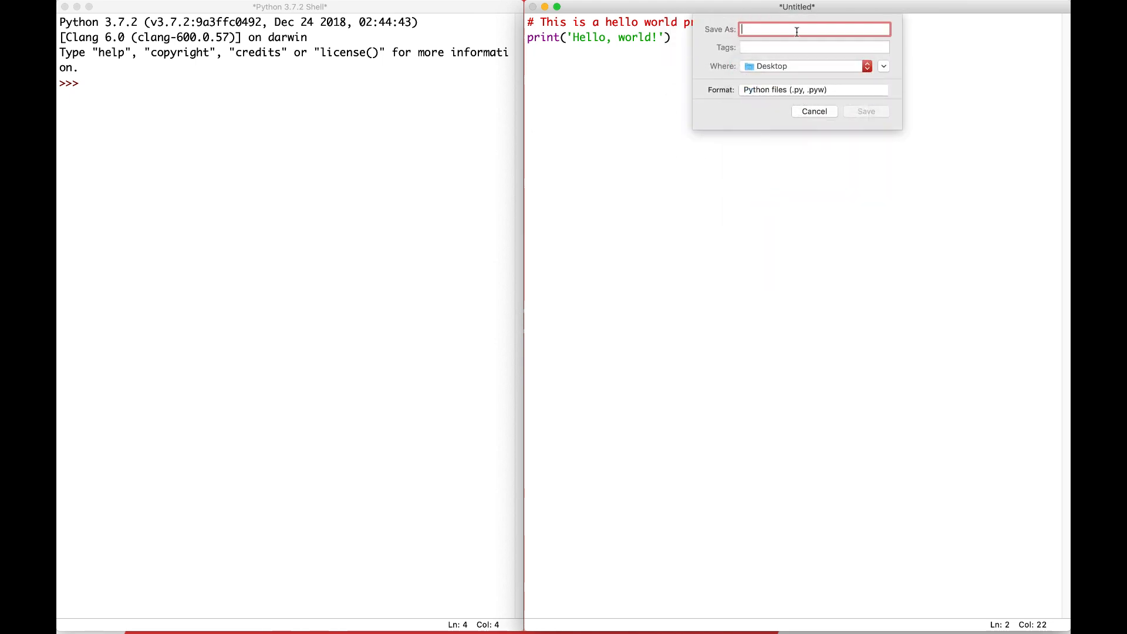
{"action": "type", "text": "helloworld"}
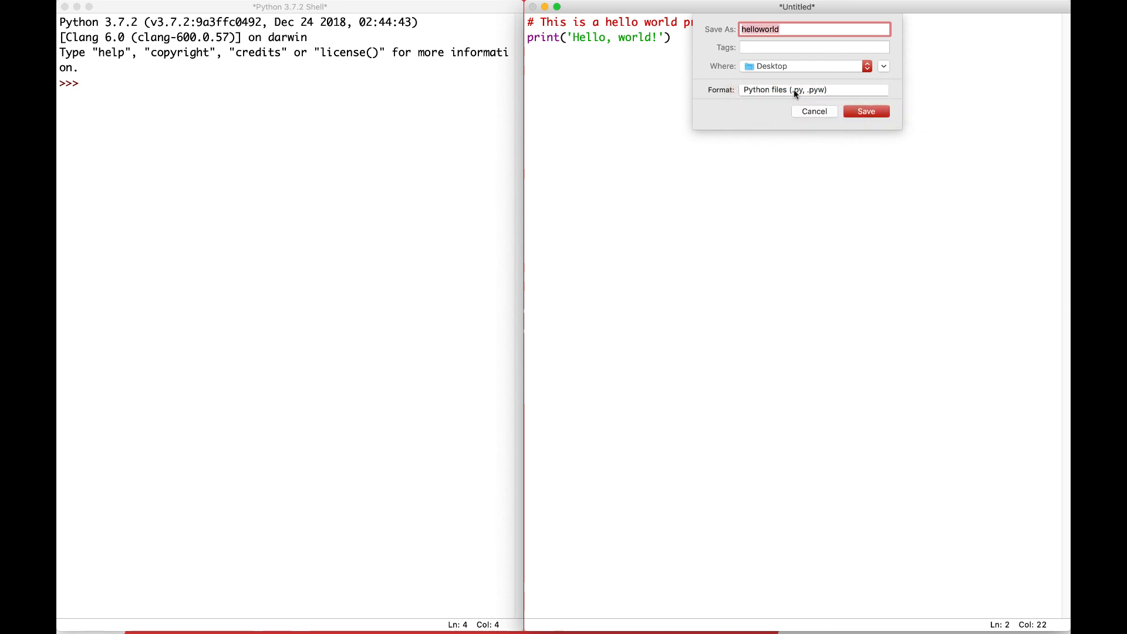
{"action": "left_click", "coordinate": [866, 111]}
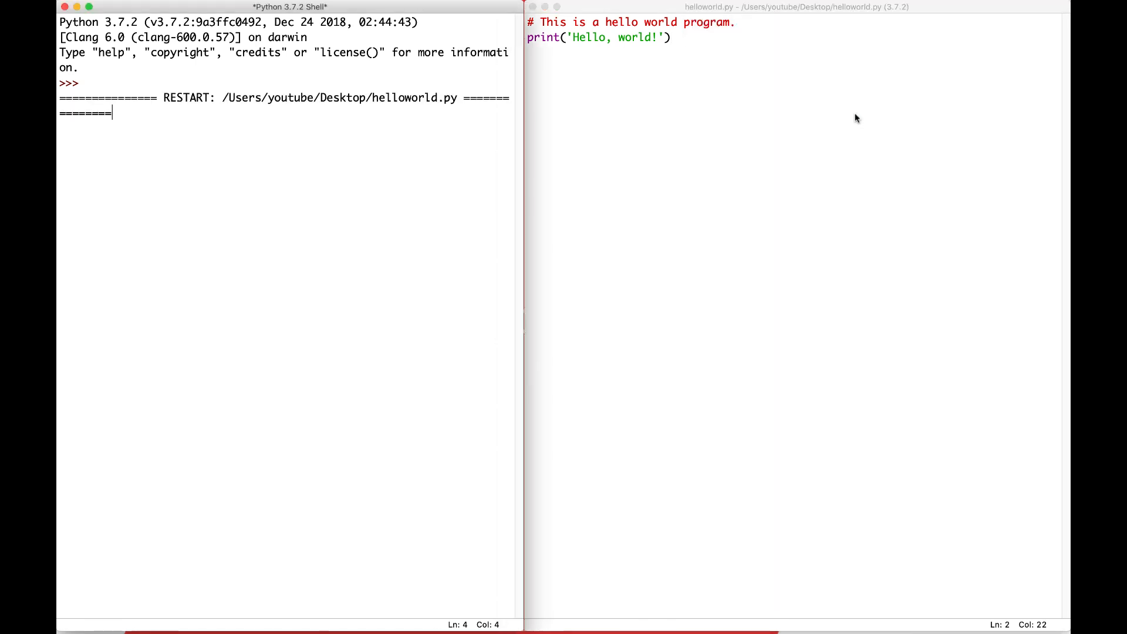
{"action": "key", "text": "f5"}
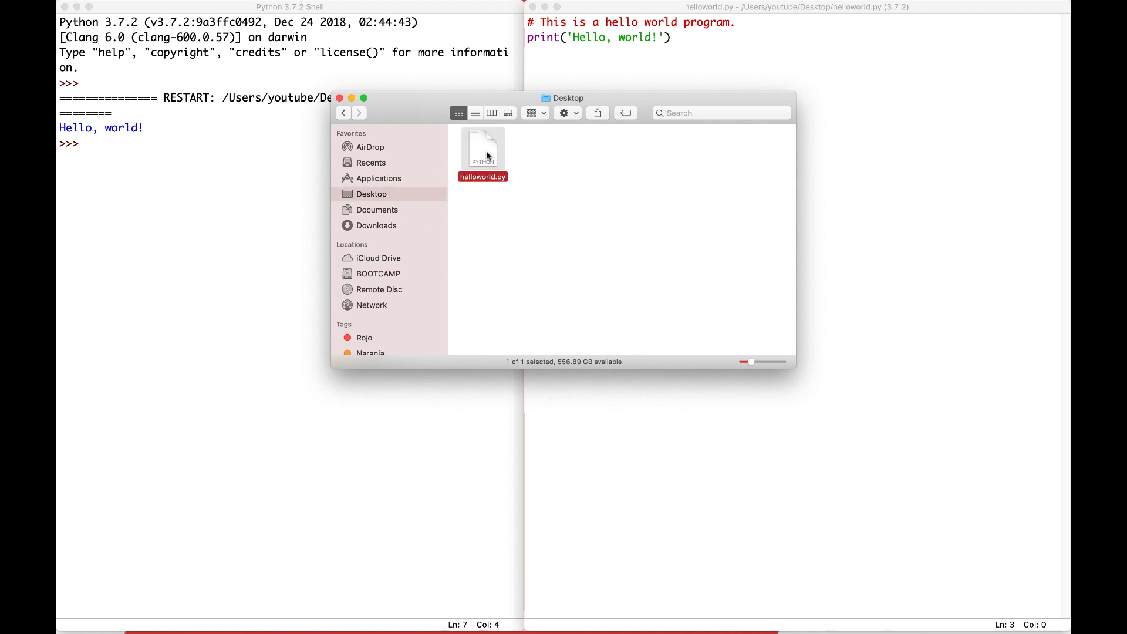
{"action": "key", "text": "space"}
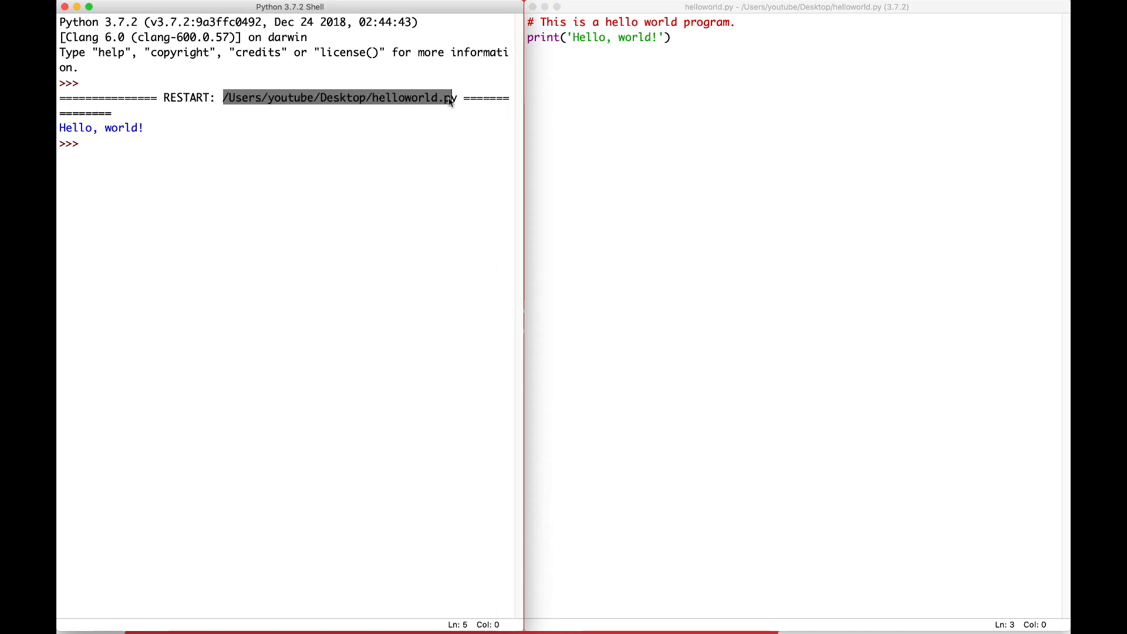
{"action": "double_click", "coordinate": [343, 98]}
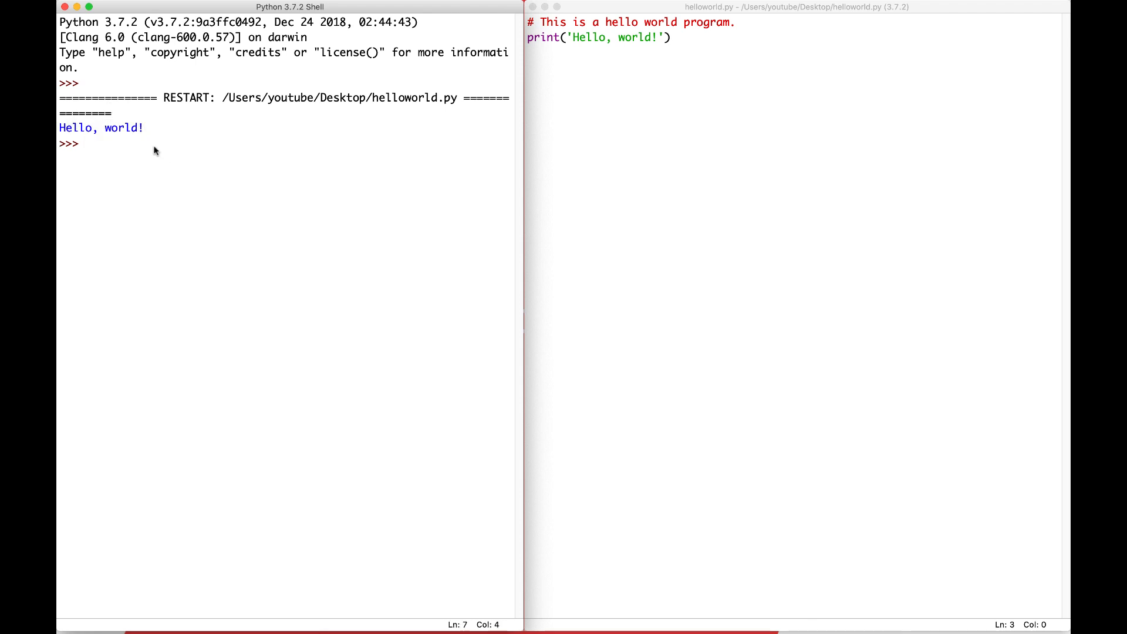
{"action": "triple_click", "coordinate": [598, 38]}
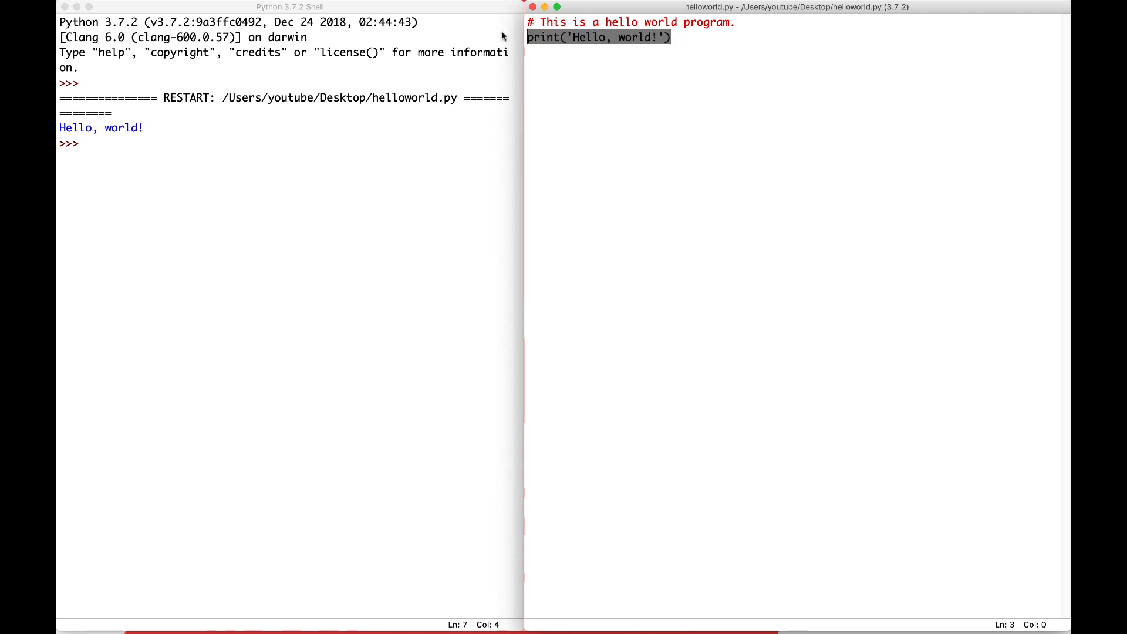
{"action": "left_click", "coordinate": [669, 38]}
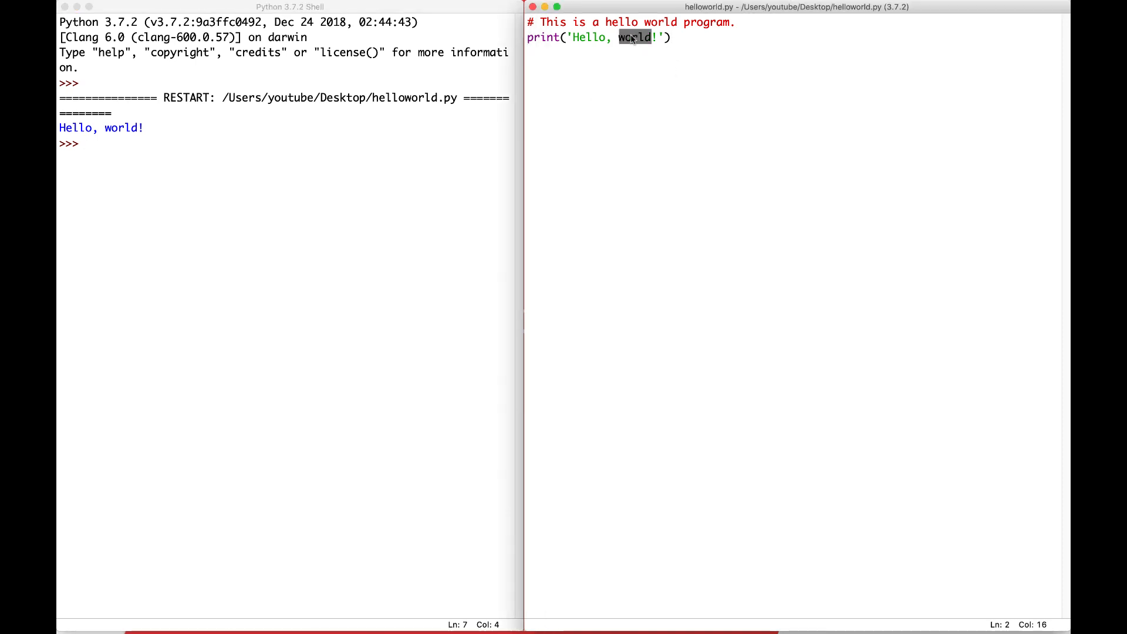
- Replace 'world' with 'YouTube', then save and re-run the script
{"action": "type", "text": "YouTube"}
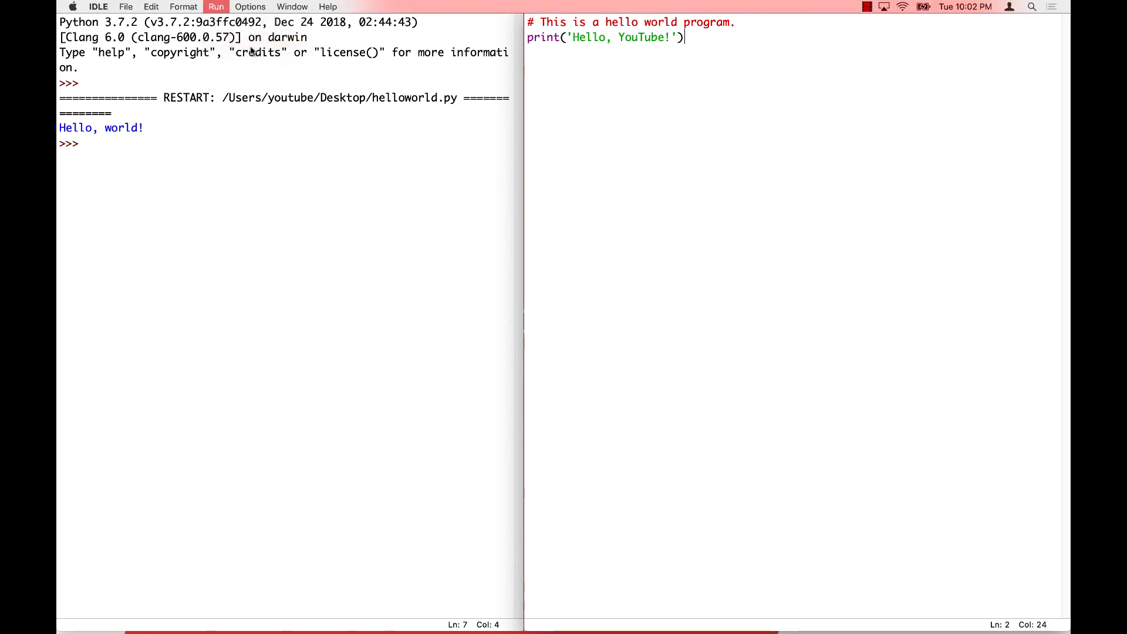
{"action": "left_click", "coordinate": [215, 7]}
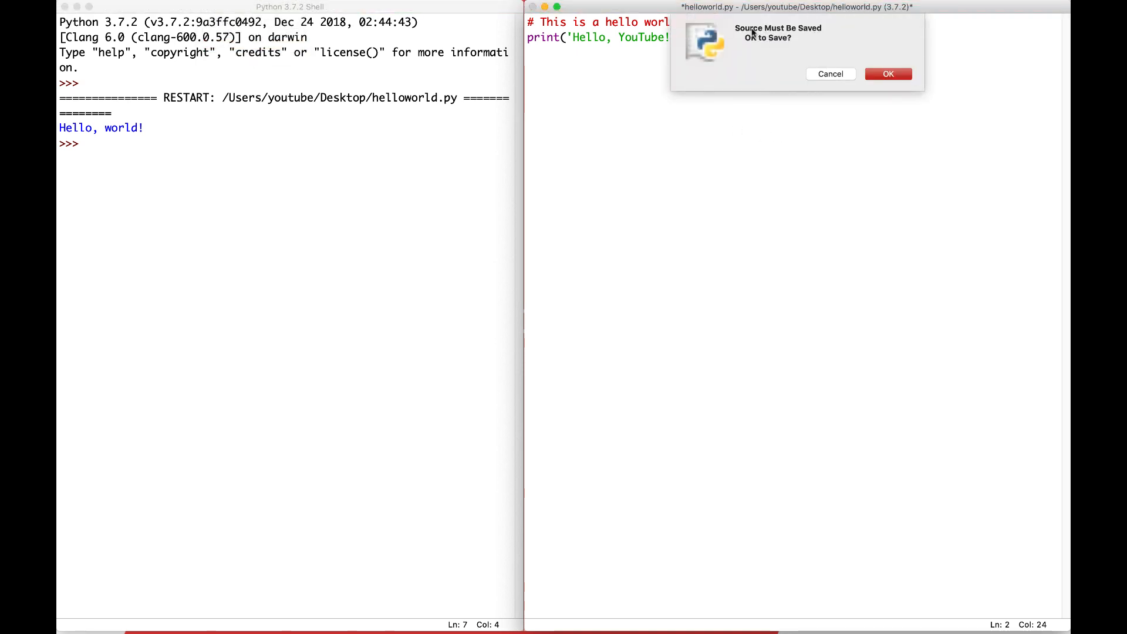
{"action": "left_click", "coordinate": [888, 74]}
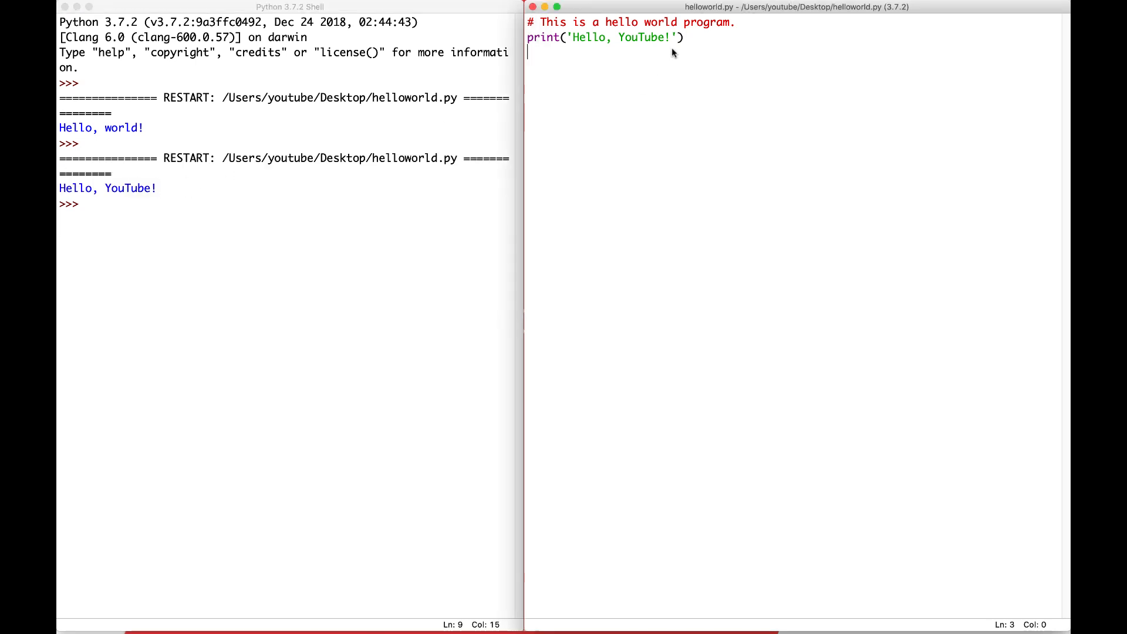
{"action": "left_click", "coordinate": [580, 38]}
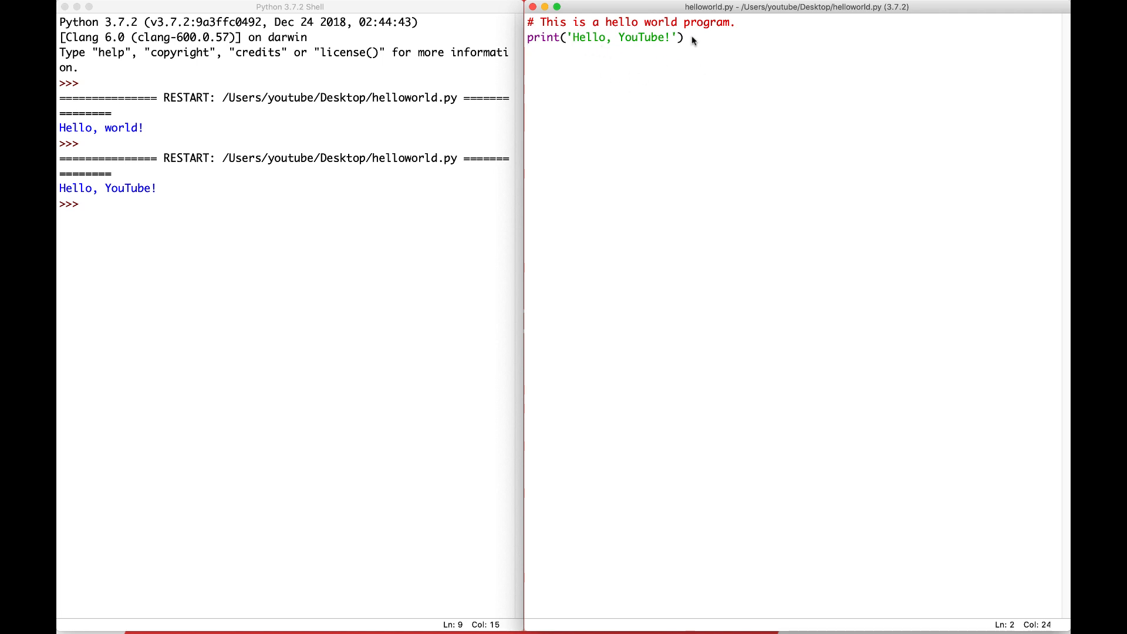
- Switch the message to double quotes, print("Hello, YouTube!"), and run it again
{"action": "double_click", "coordinate": [618, 38]}
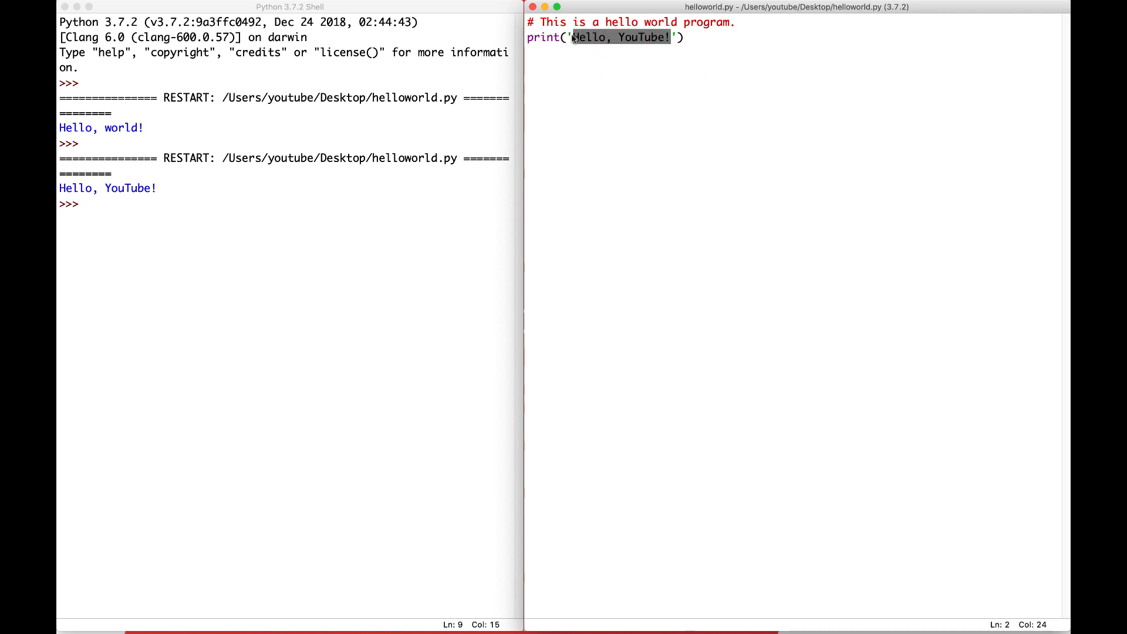
{"action": "left_click", "coordinate": [675, 38]}
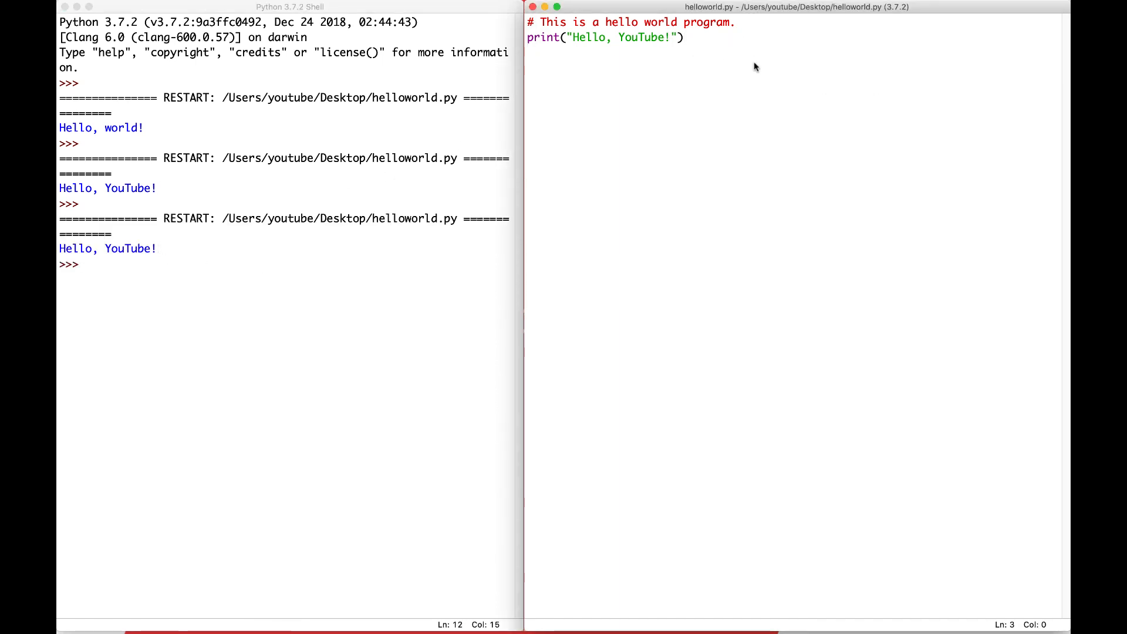
{"action": "left_click", "coordinate": [683, 38]}
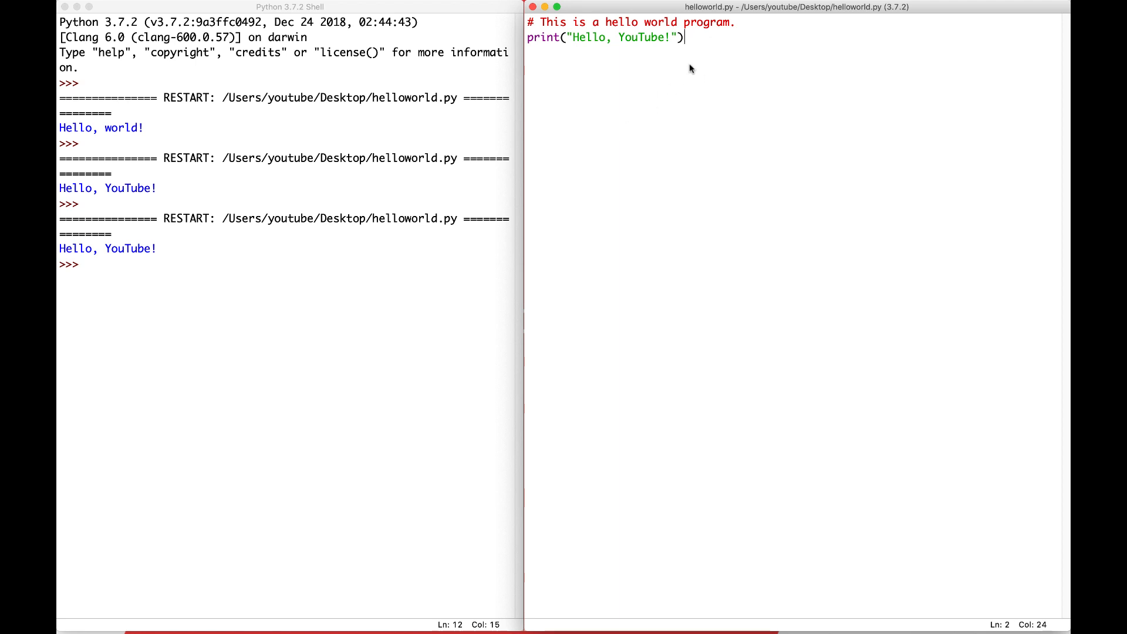
{"action": "mouse_move", "coordinate": [170, 233]}
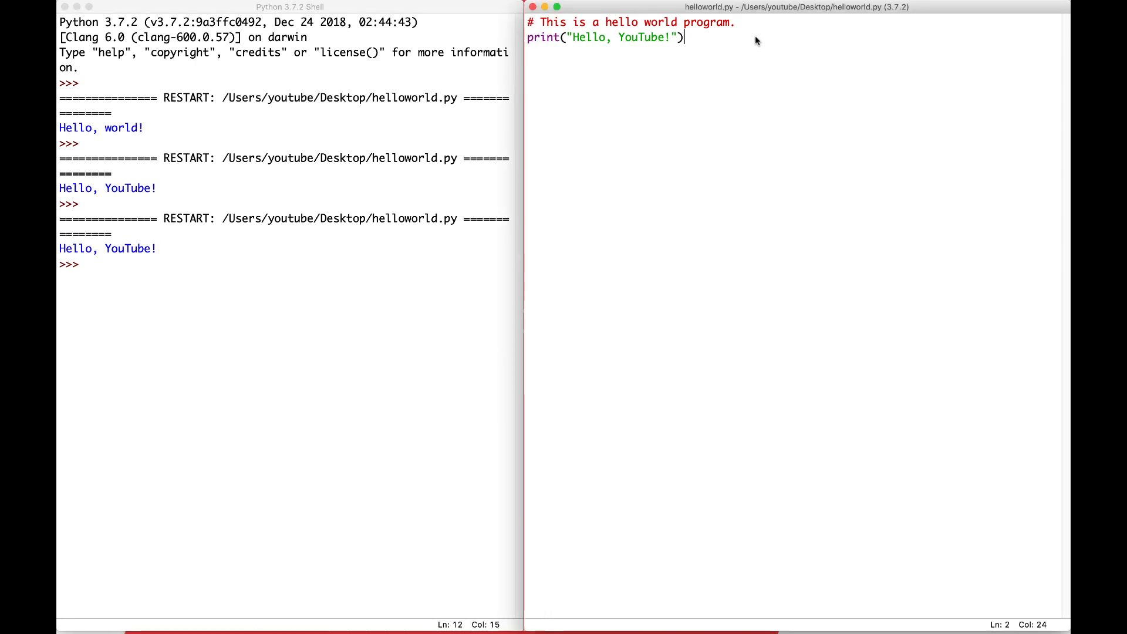
{"action": "mouse_move", "coordinate": [744, 52]}
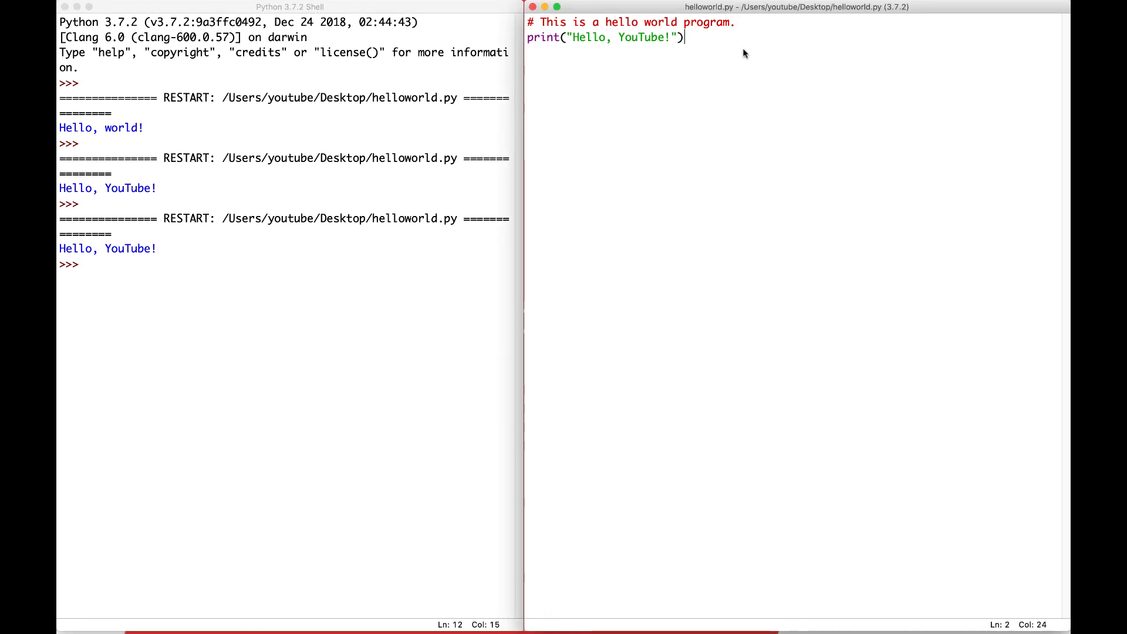